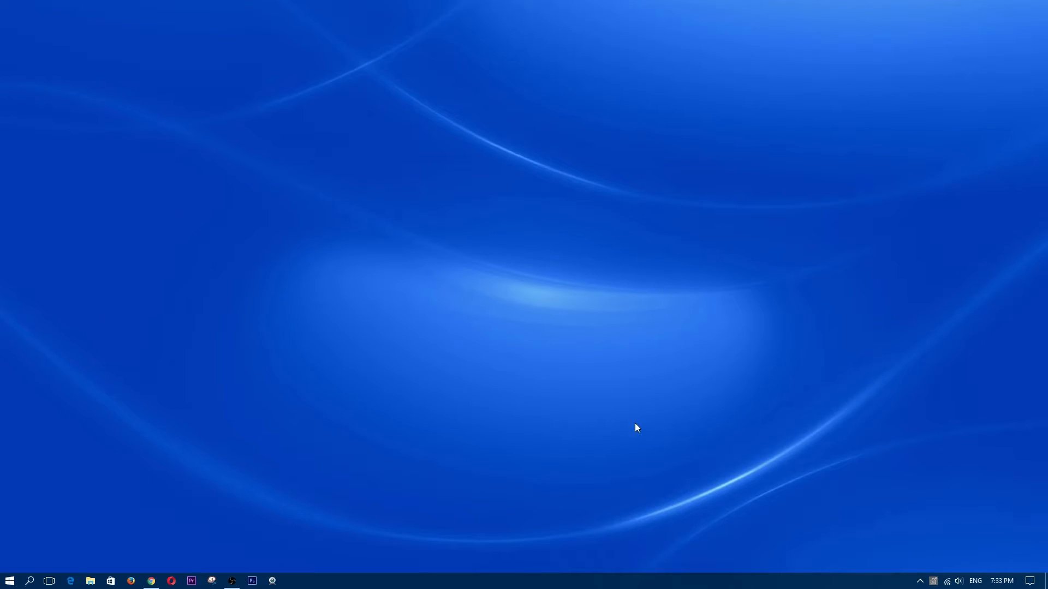
mouse_move(209, 504)
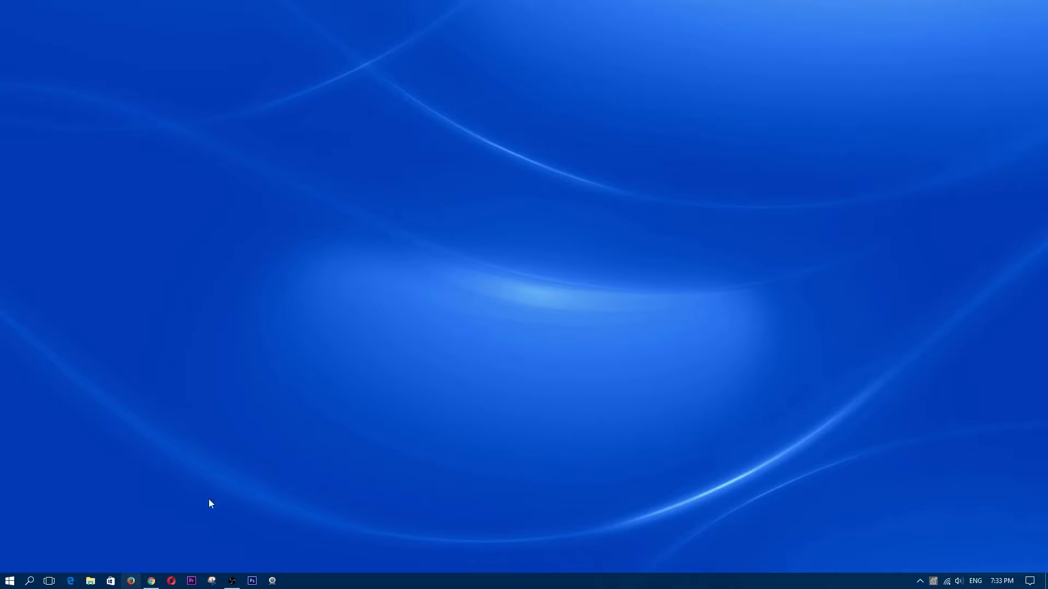
- Launch Firefox from the taskbar to reach its new tab page
left_click(131, 581)
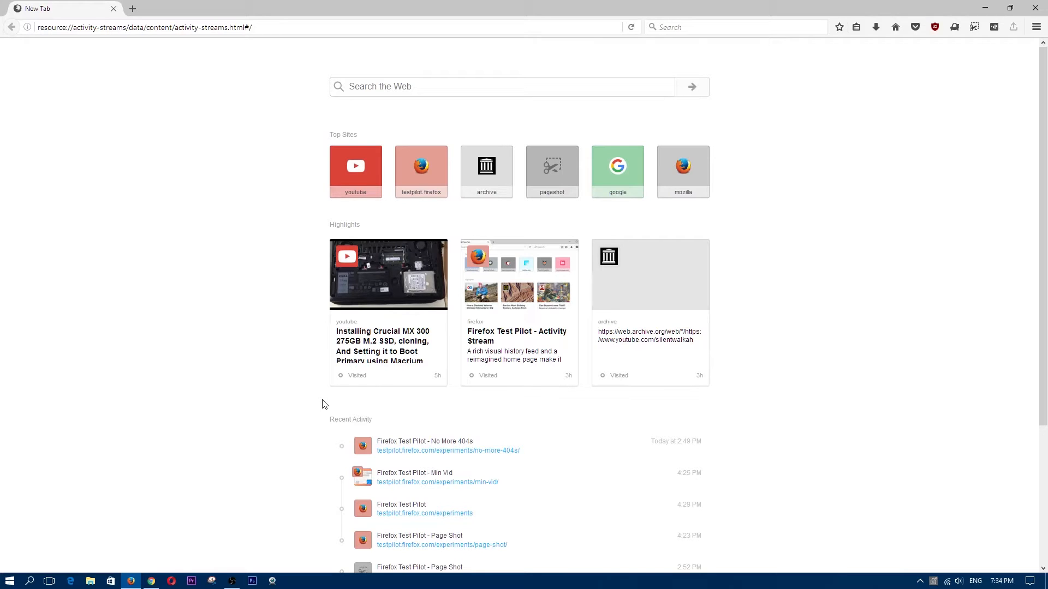
mouse_move(394, 344)
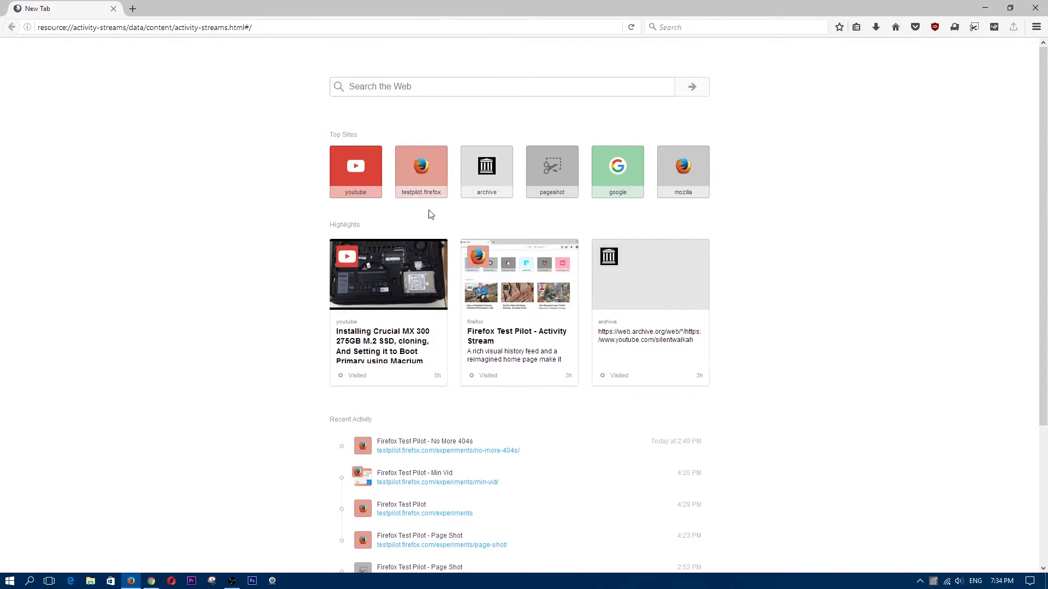
mouse_move(421, 172)
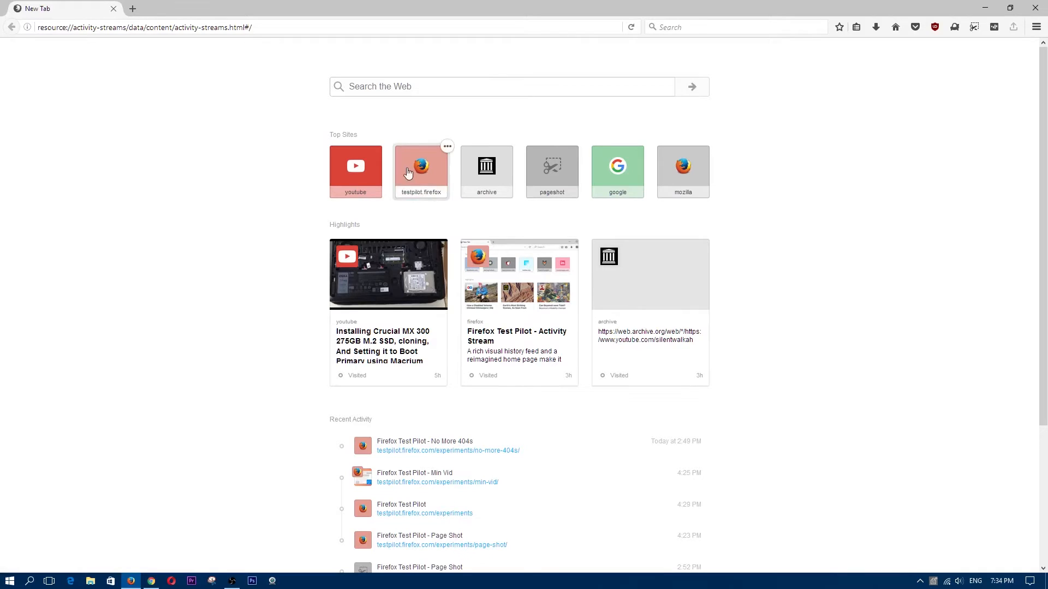
- Open the testpilot.firefox top site to view the enabled experiments
left_click(420, 165)
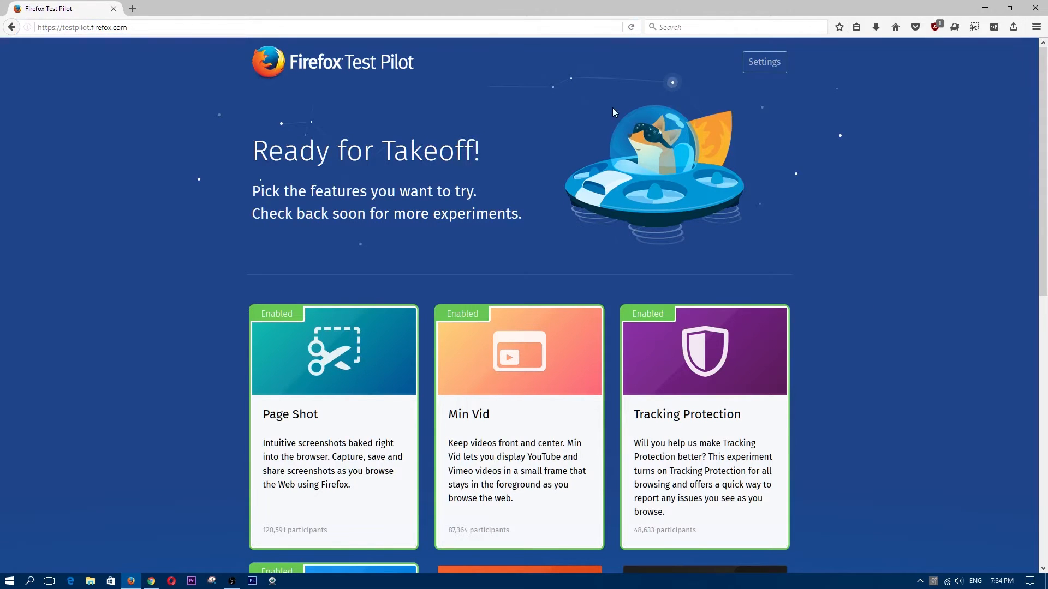
mouse_move(815, 50)
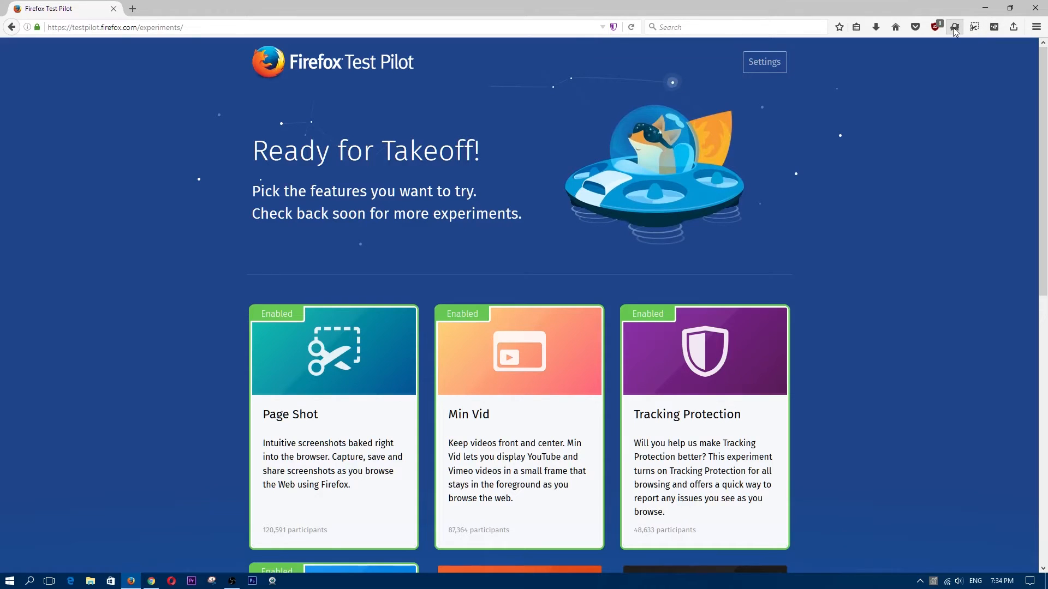
mouse_move(954, 27)
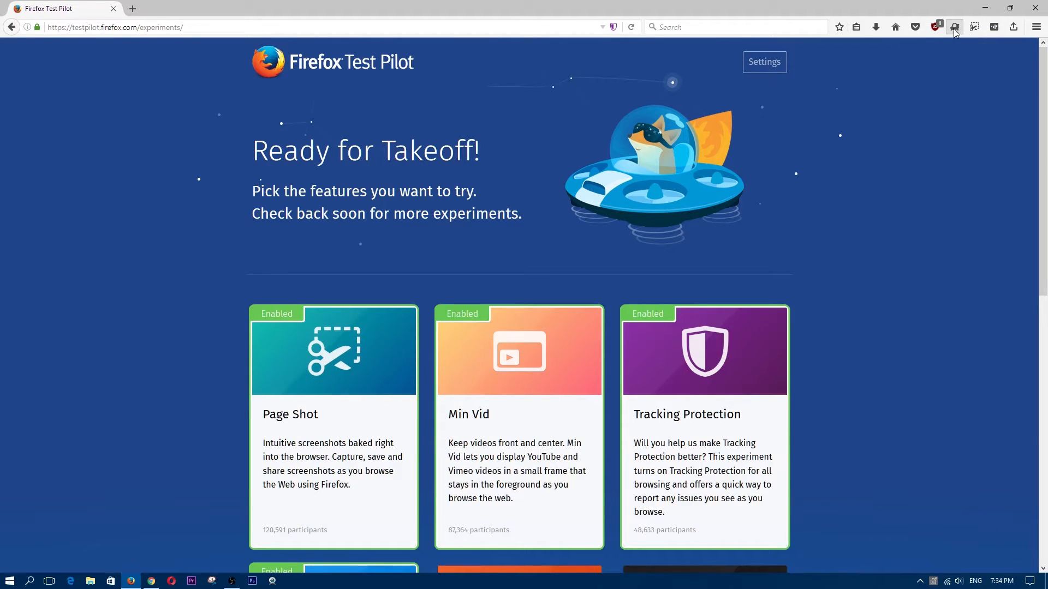
- Show the Test Pilot panel listing Activity Stream, Min Vid and Page Shot as enabled
left_click(953, 27)
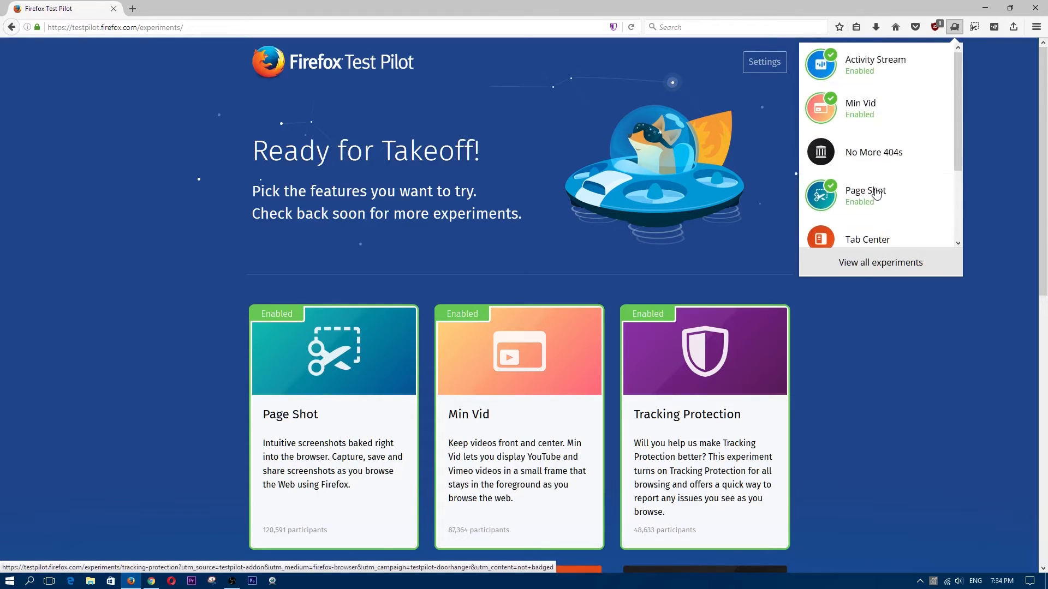
mouse_move(875, 64)
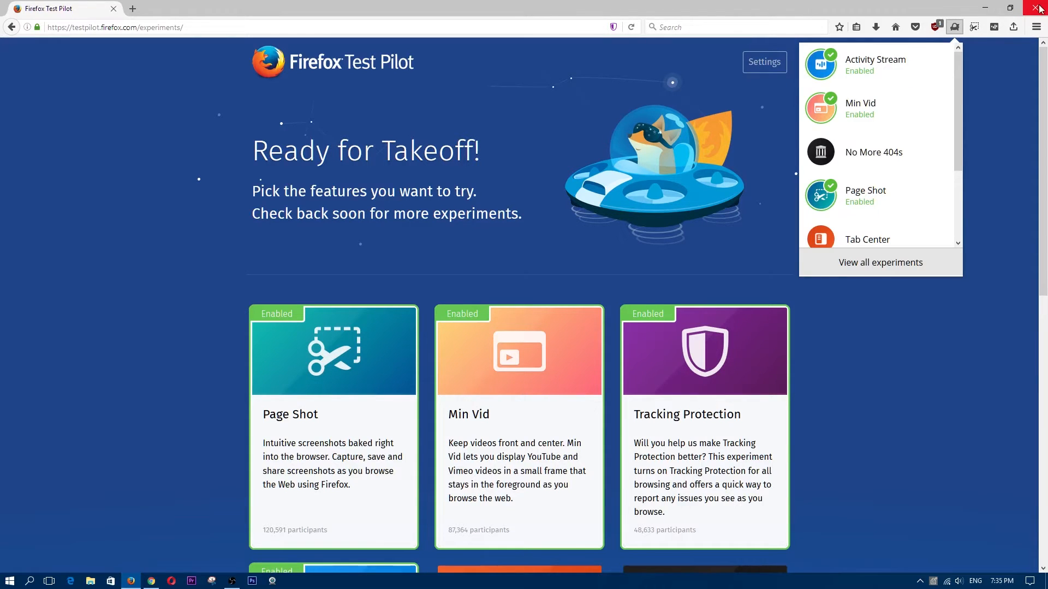
- Restart Firefox and scroll through the Activity Stream new tab page
left_click(1039, 7)
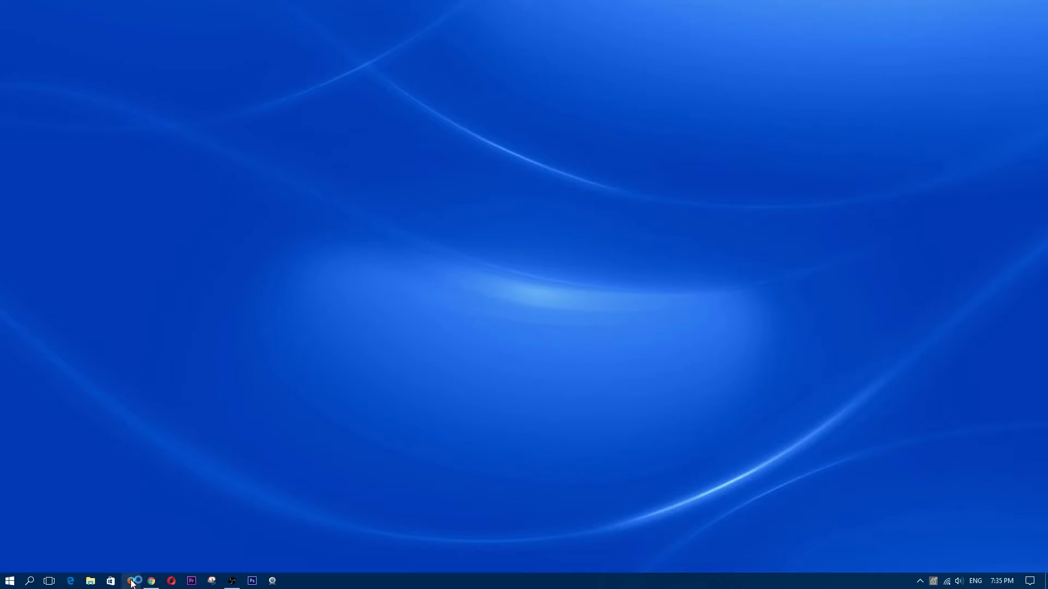
mouse_move(416, 287)
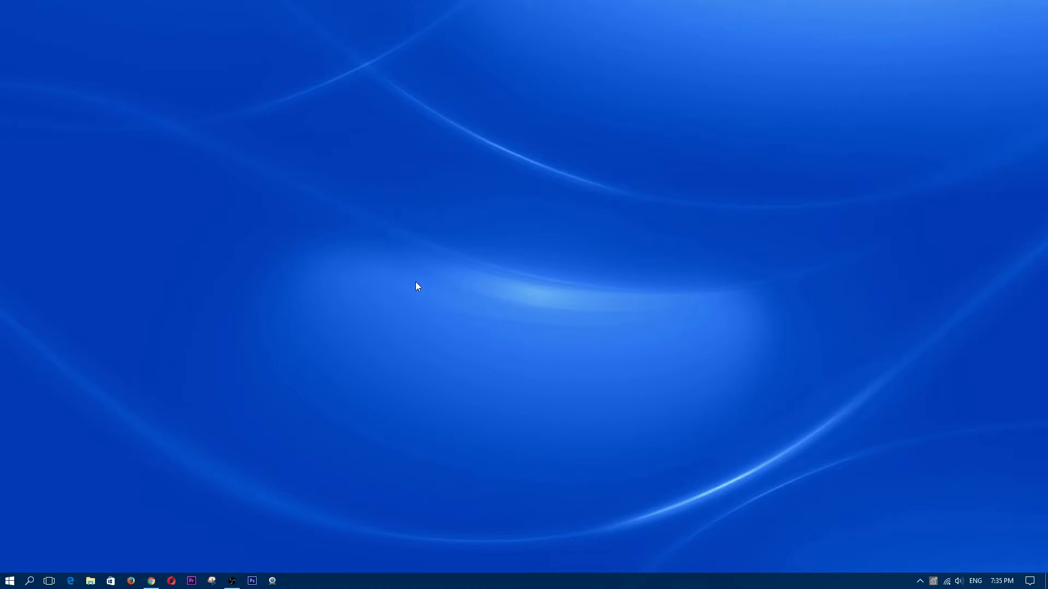
left_click(131, 580)
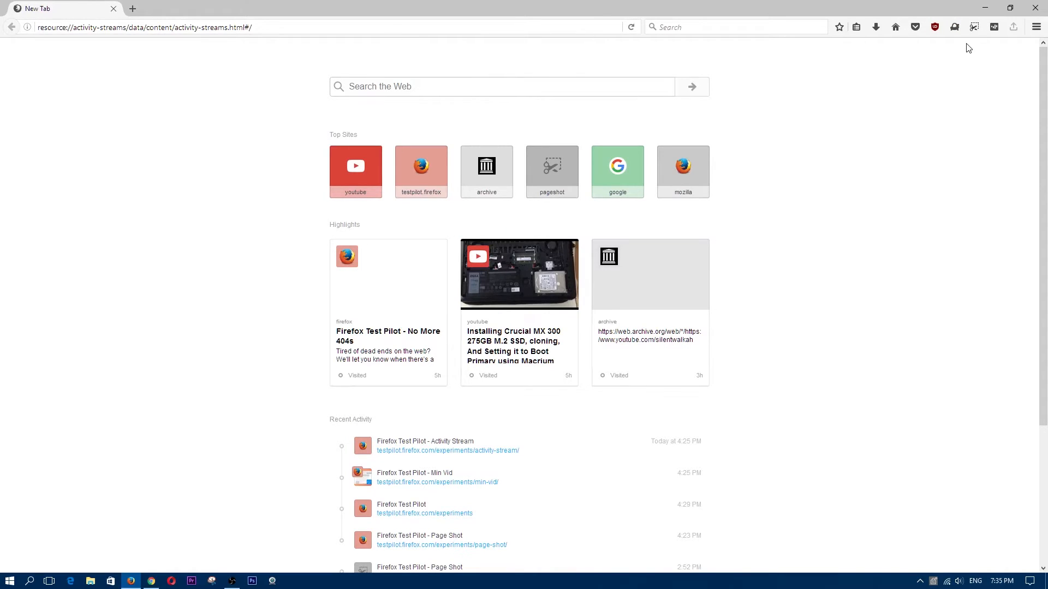
mouse_move(519, 314)
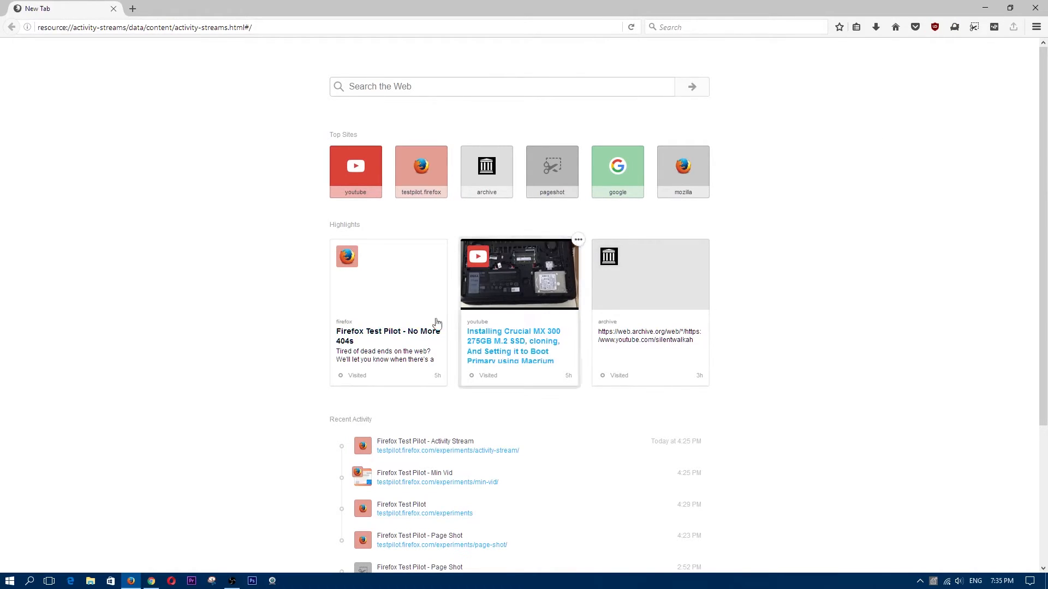
mouse_move(739, 220)
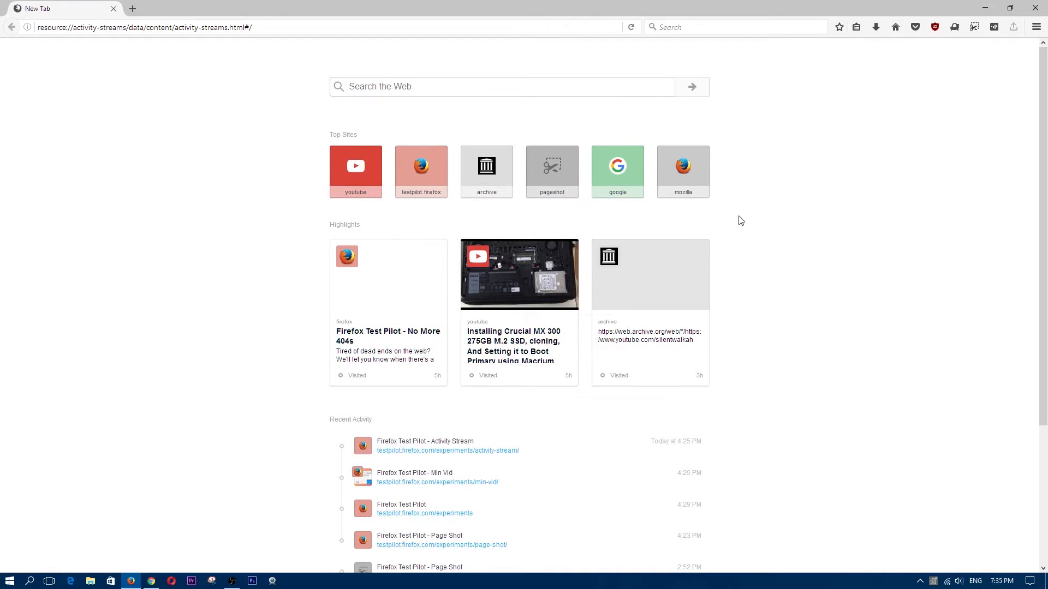
scroll("down", 3)
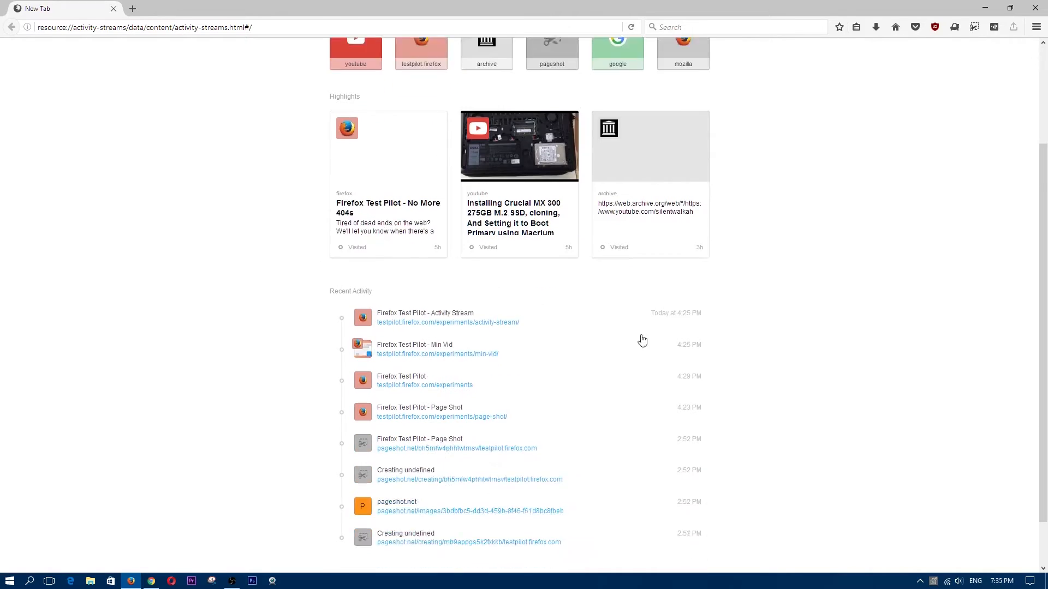
scroll("up", 3)
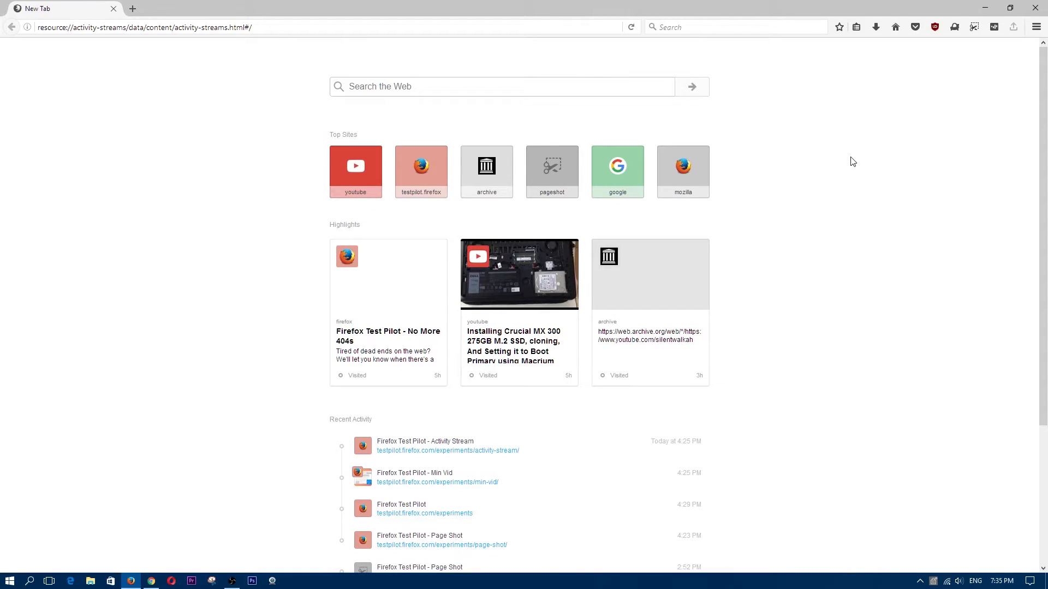
mouse_move(768, 203)
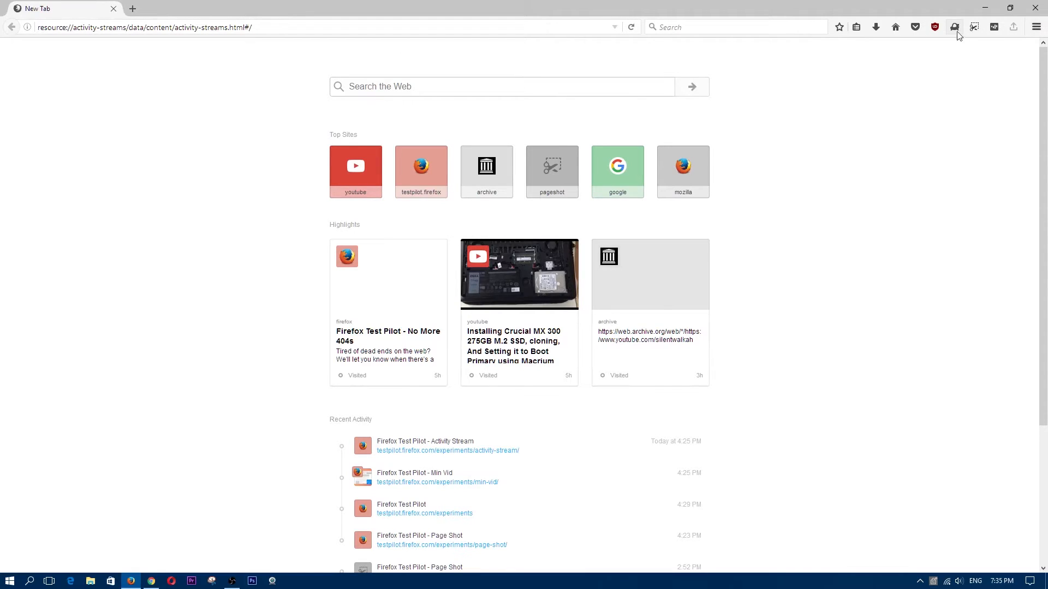
- Check enabled experiments, then play the Crucial MX 300 SSD installation video on YouTube
left_click(954, 27)
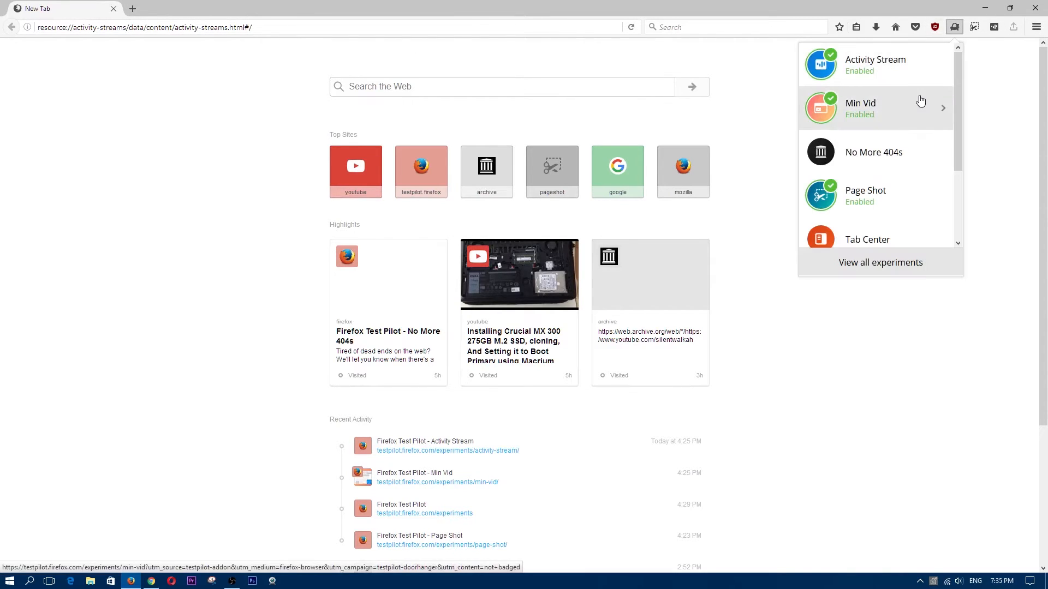
mouse_move(879, 115)
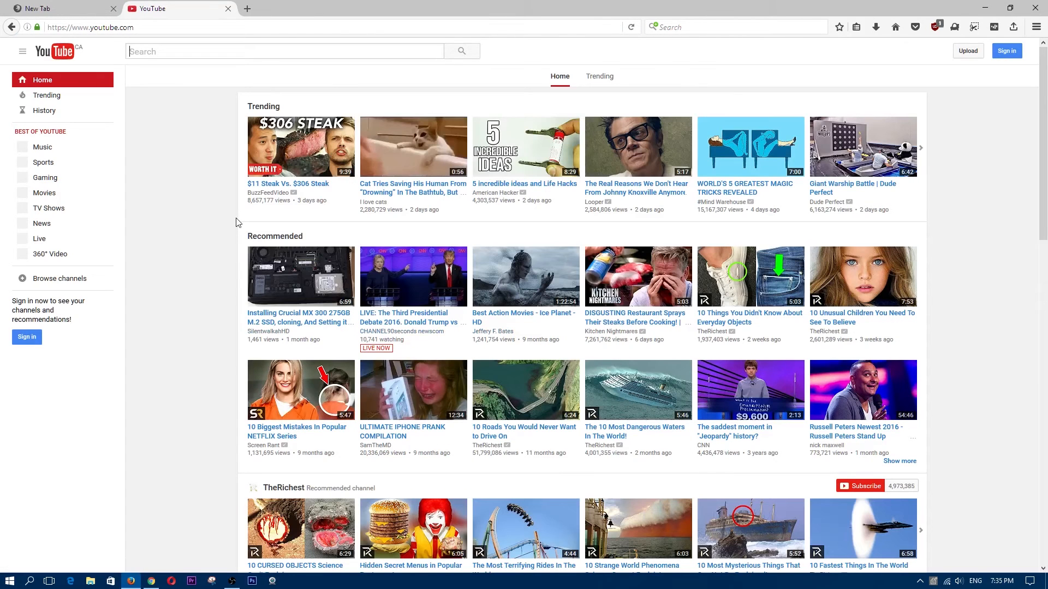
left_click(300, 277)
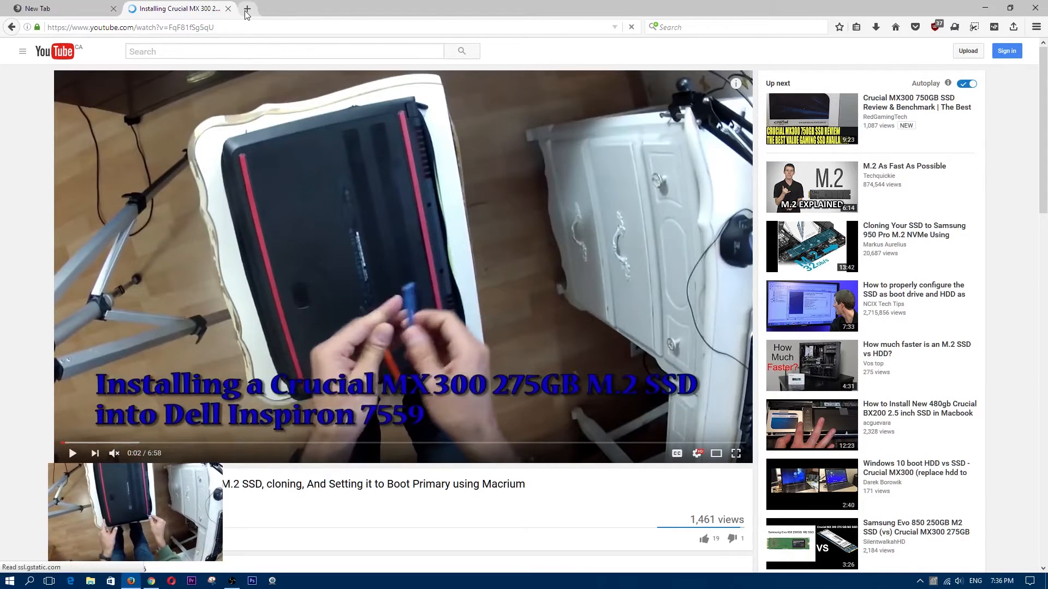
- Open a new tab while the SSD video continues in the Min Vid player
left_click(247, 8)
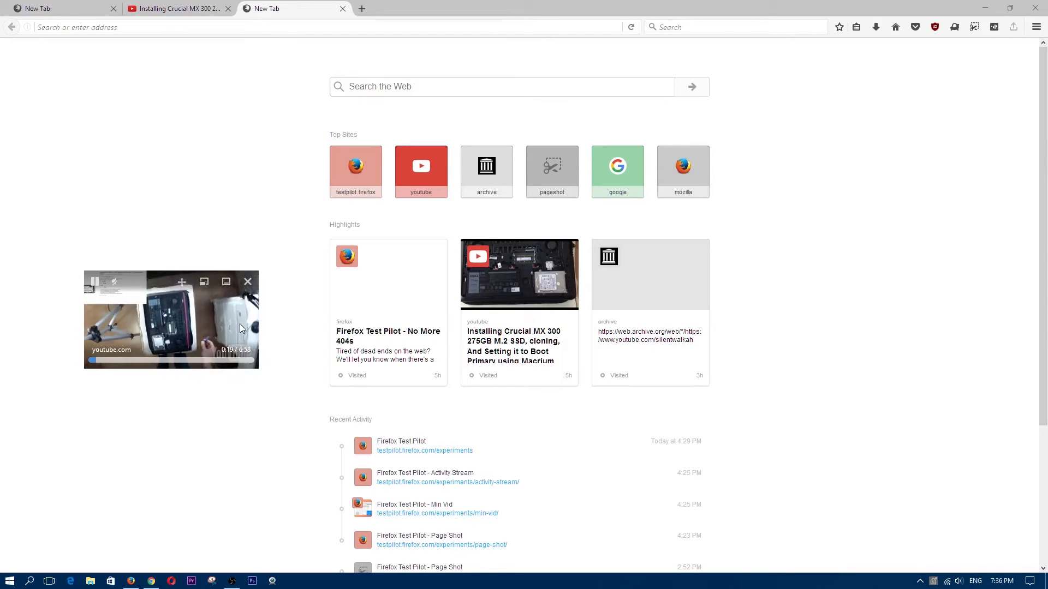
mouse_move(241, 422)
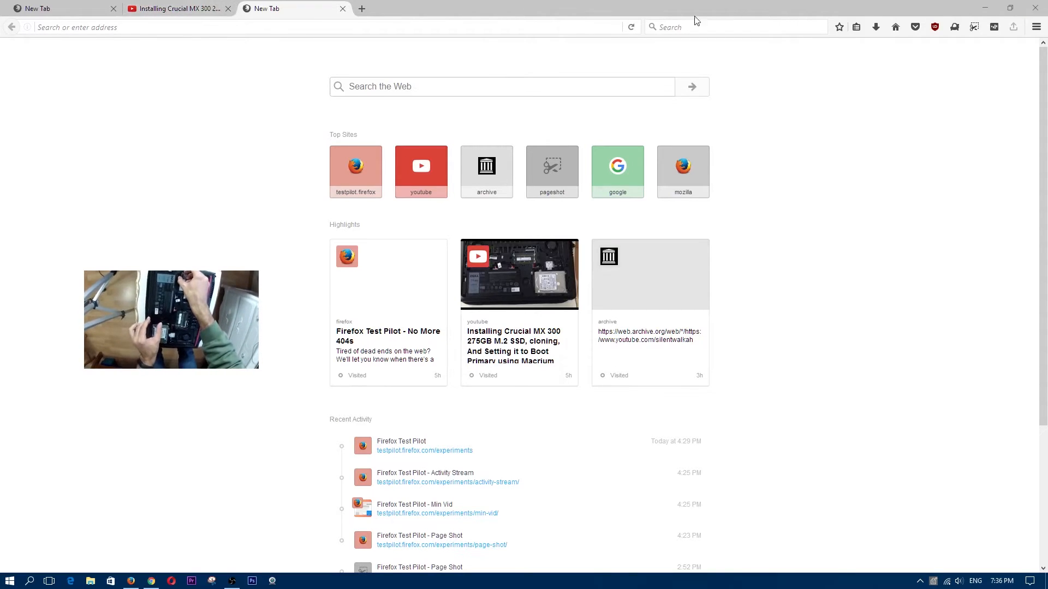
- Open the Test Pilot experiments panel and scroll through its list
left_click(954, 27)
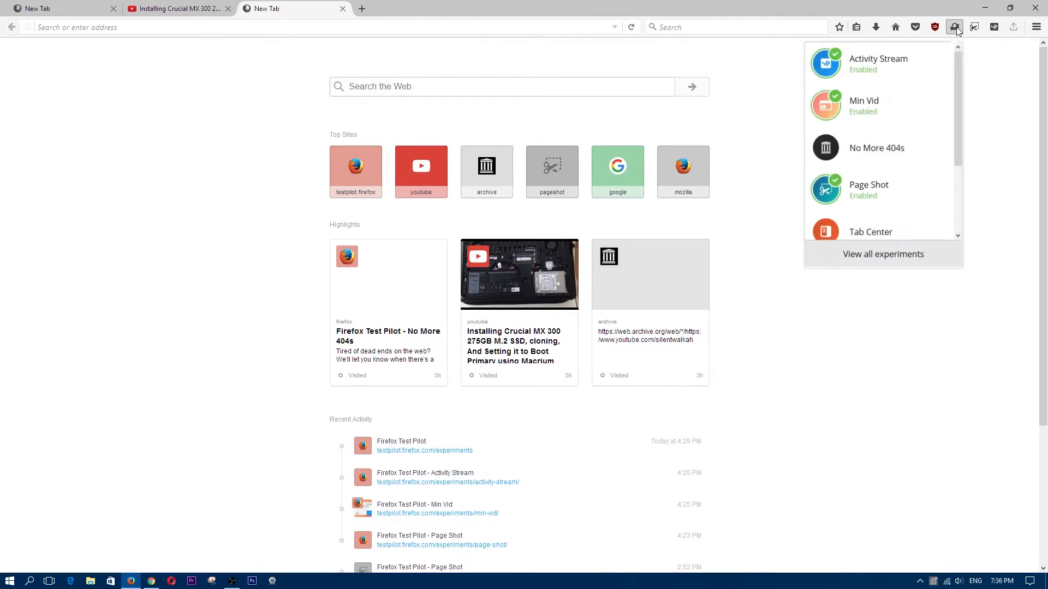
mouse_move(873, 152)
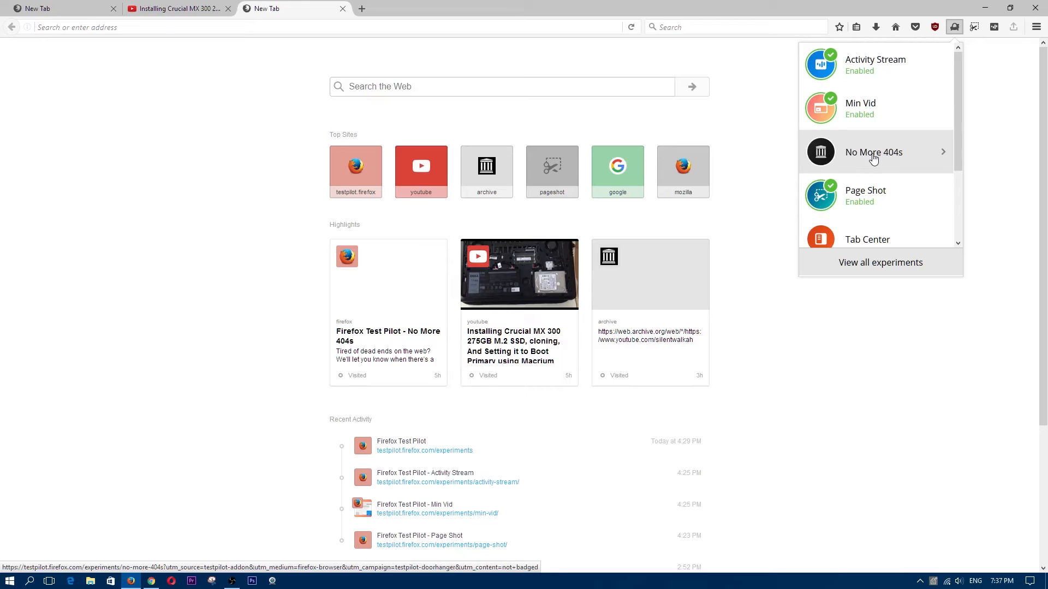
scroll("down", 3)
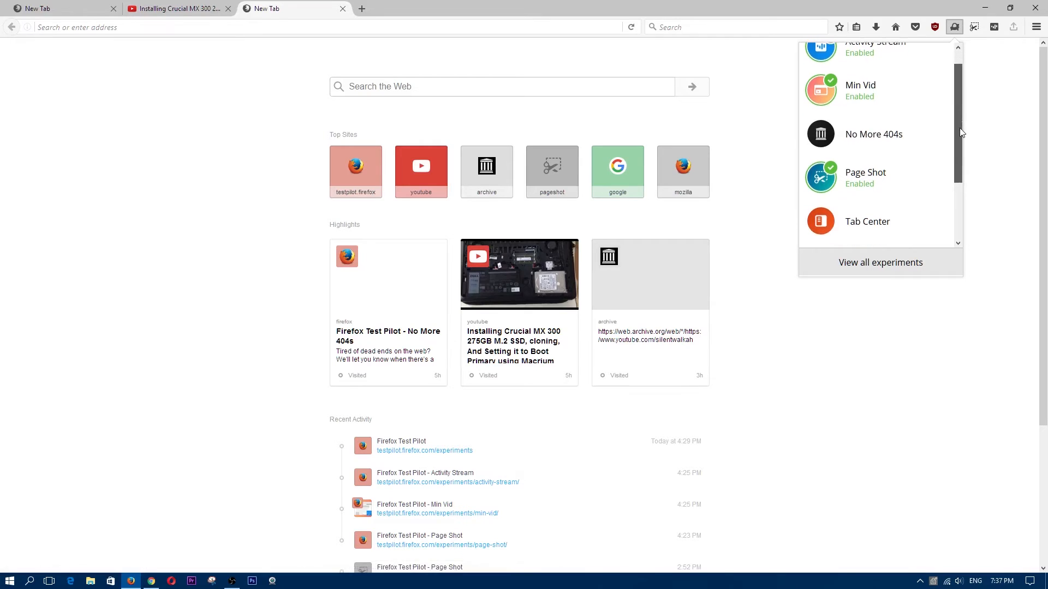
- Open the Page Shot experiment page and start a Page Shot capture of it
left_click(865, 176)
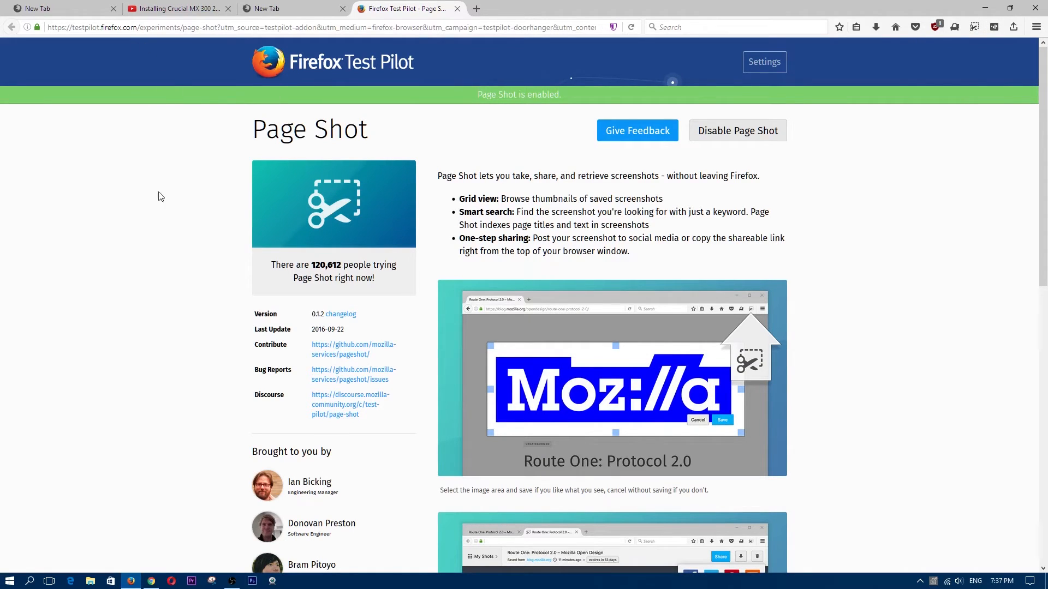
mouse_move(985, 60)
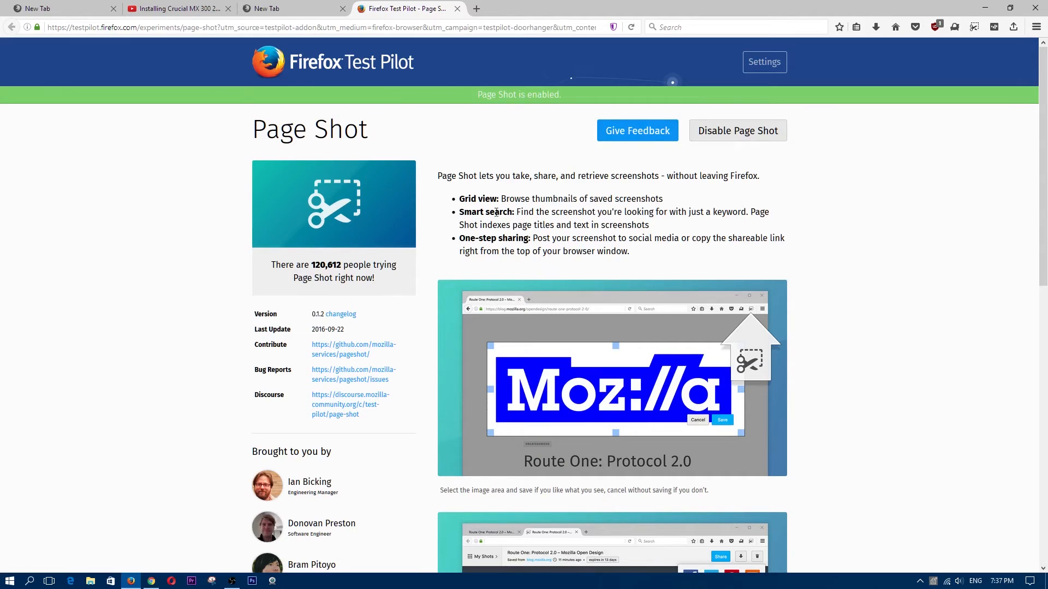
left_click(953, 27)
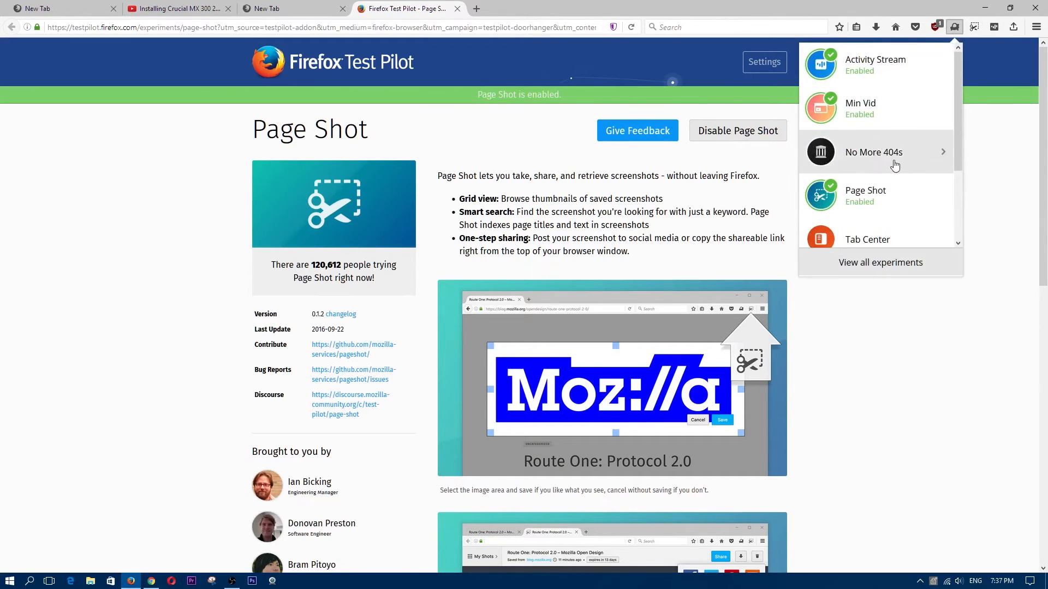
mouse_move(977, 127)
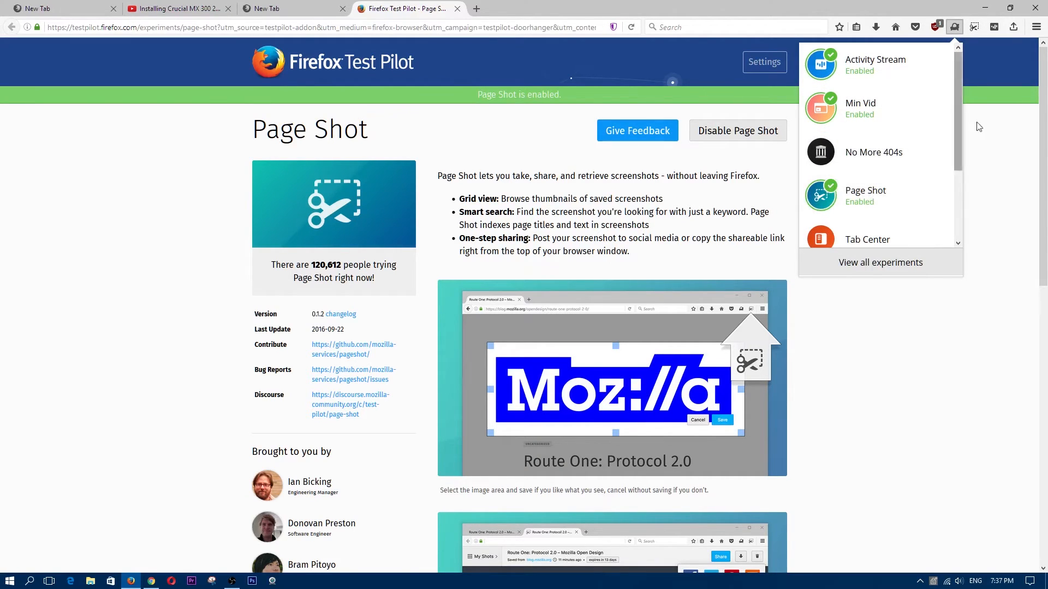
left_click(974, 27)
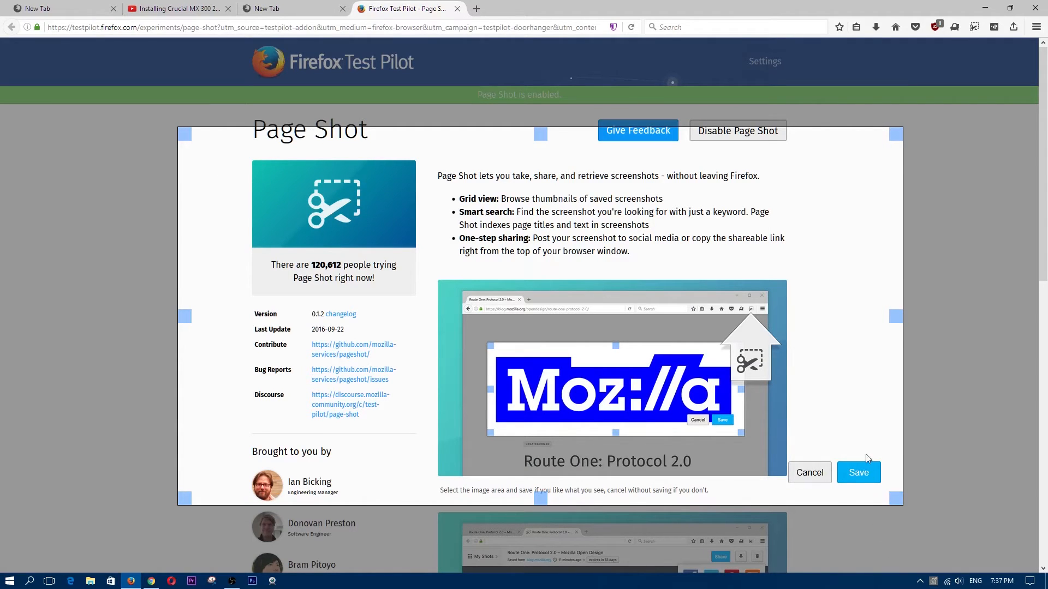
- Save the selected region as a shot and view its Share options on pageshot.net
left_click(858, 473)
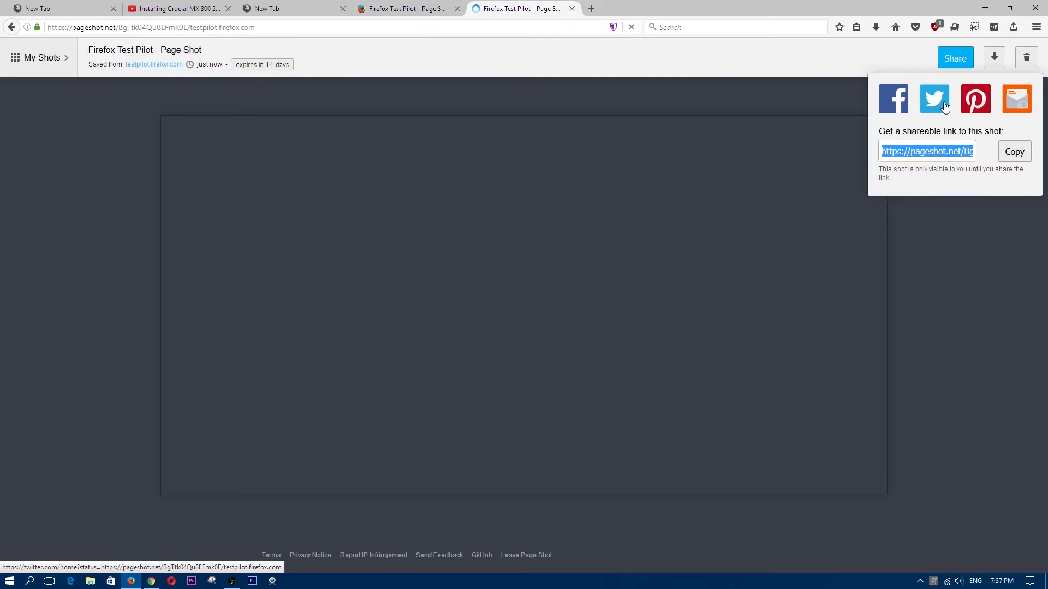
left_click(1014, 151)
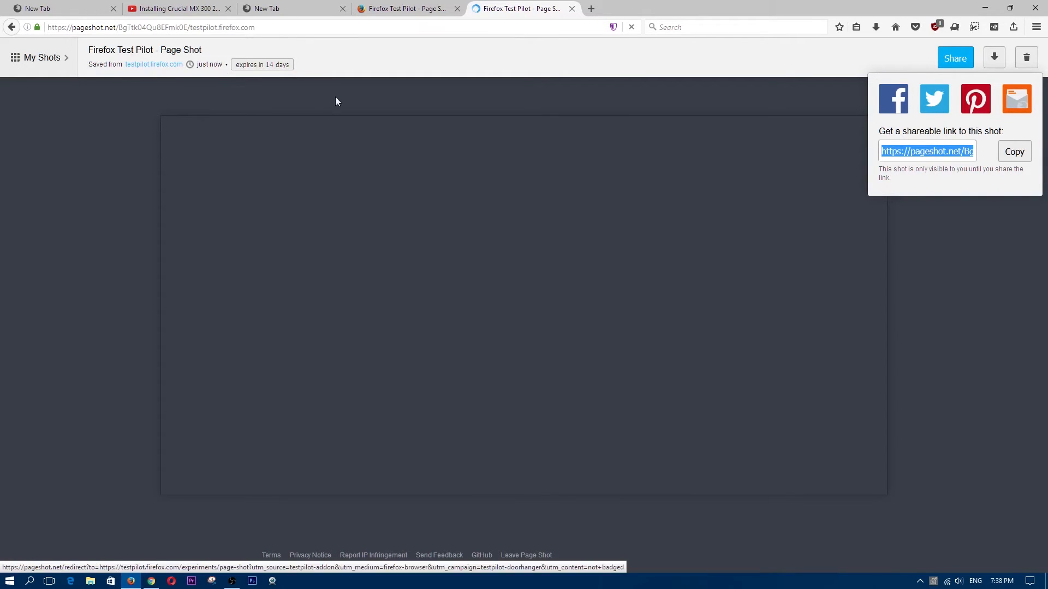
mouse_move(496, 135)
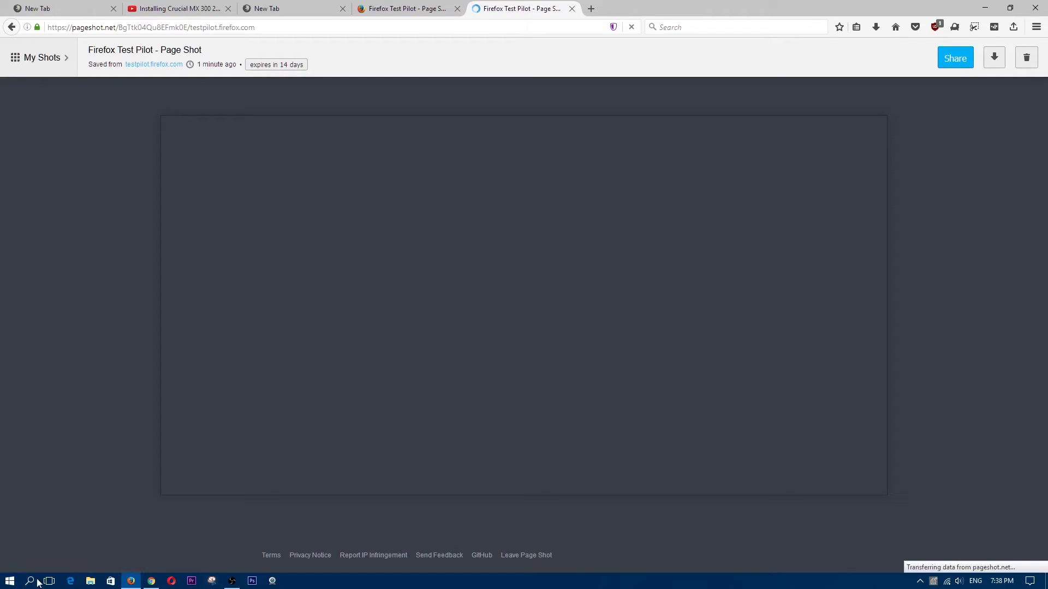
mouse_move(224, 579)
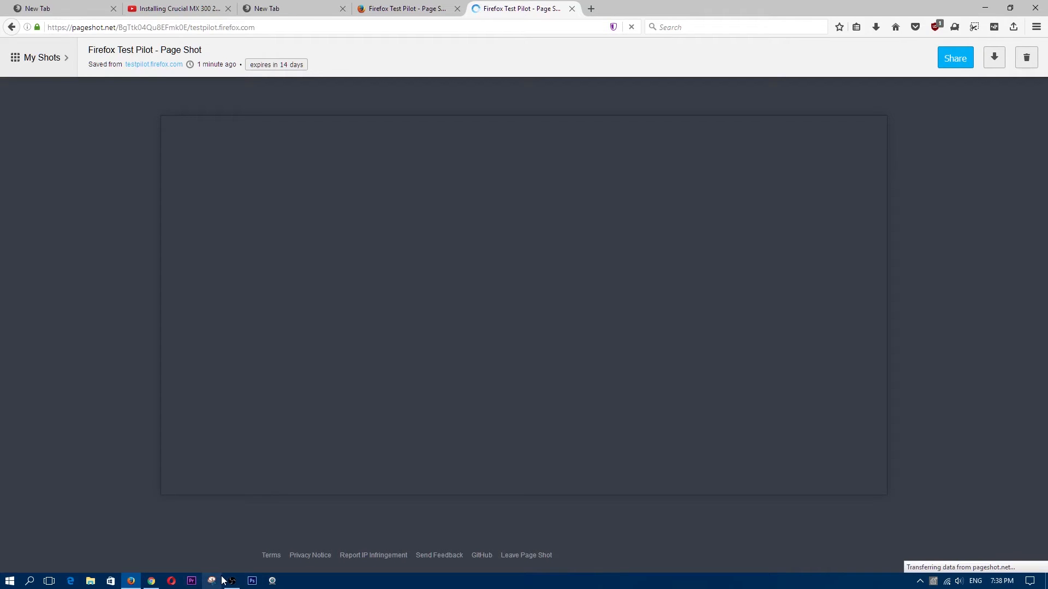
mouse_move(211, 581)
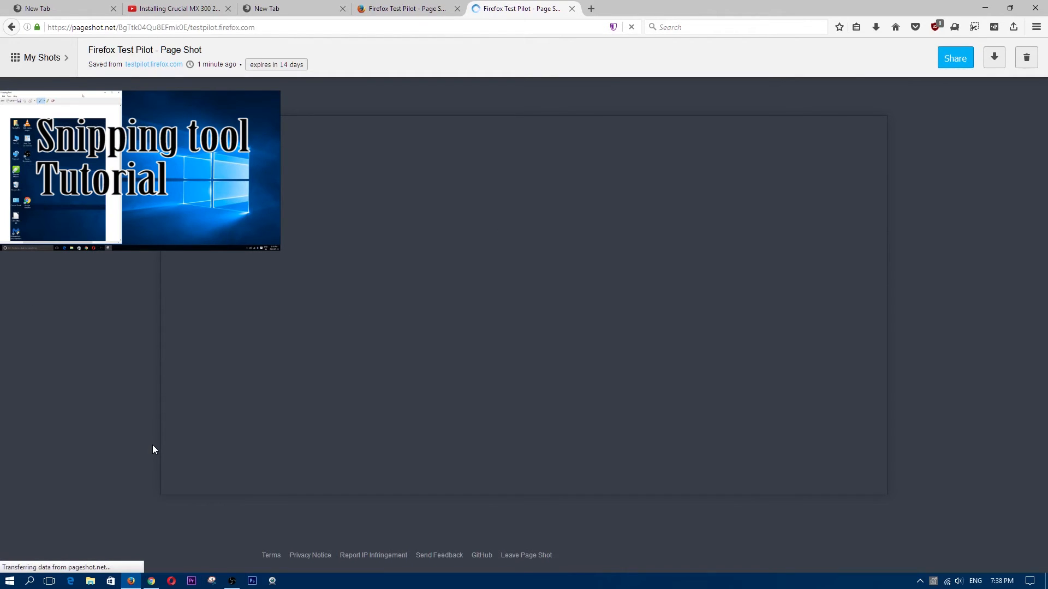
left_click(630, 27)
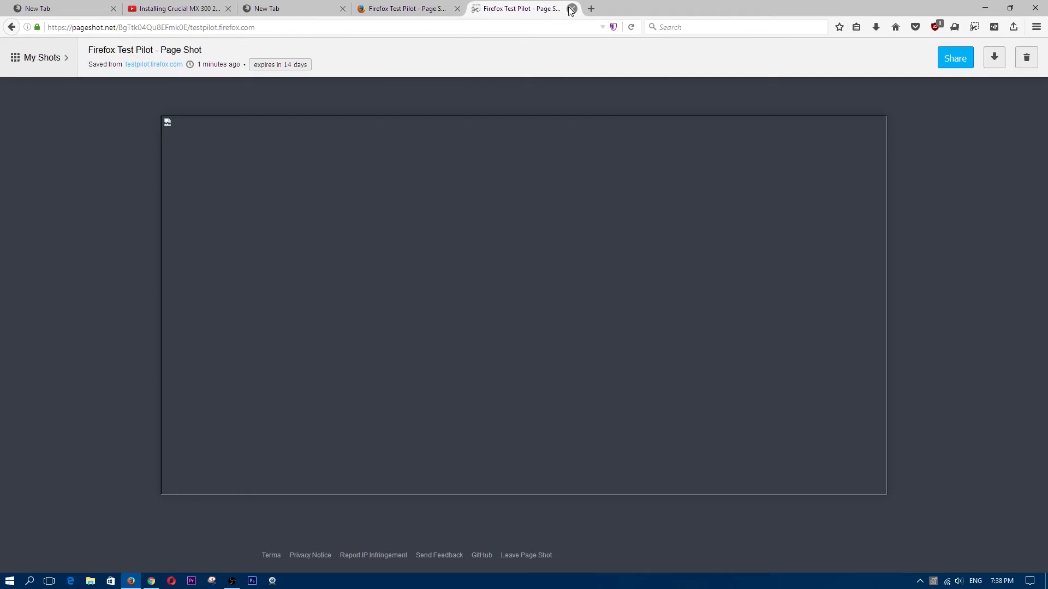
mouse_move(974, 27)
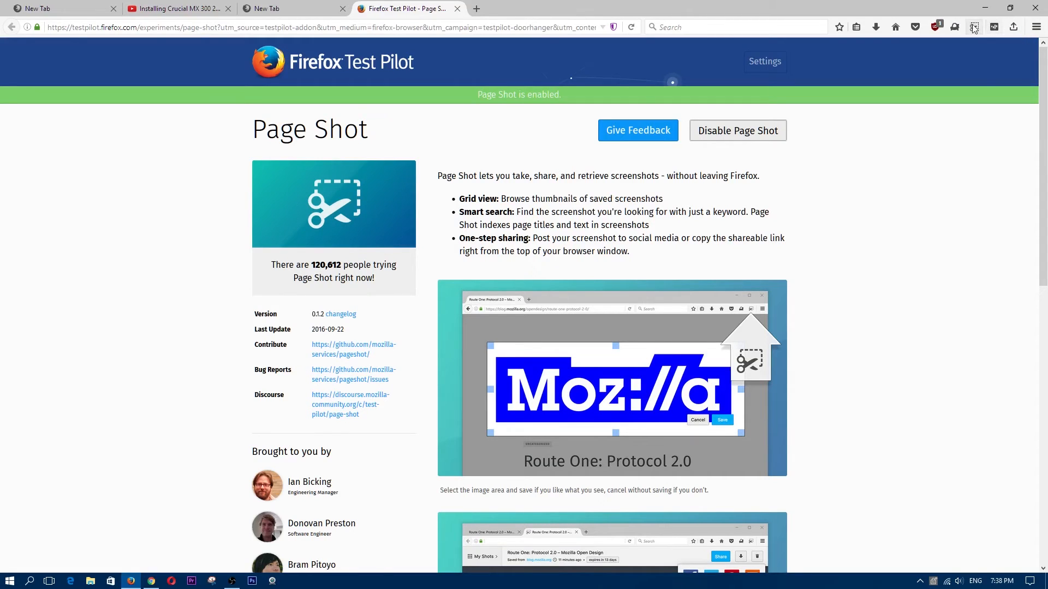
- Reopen the Test Pilot experiments list from the toolbar
left_click(953, 26)
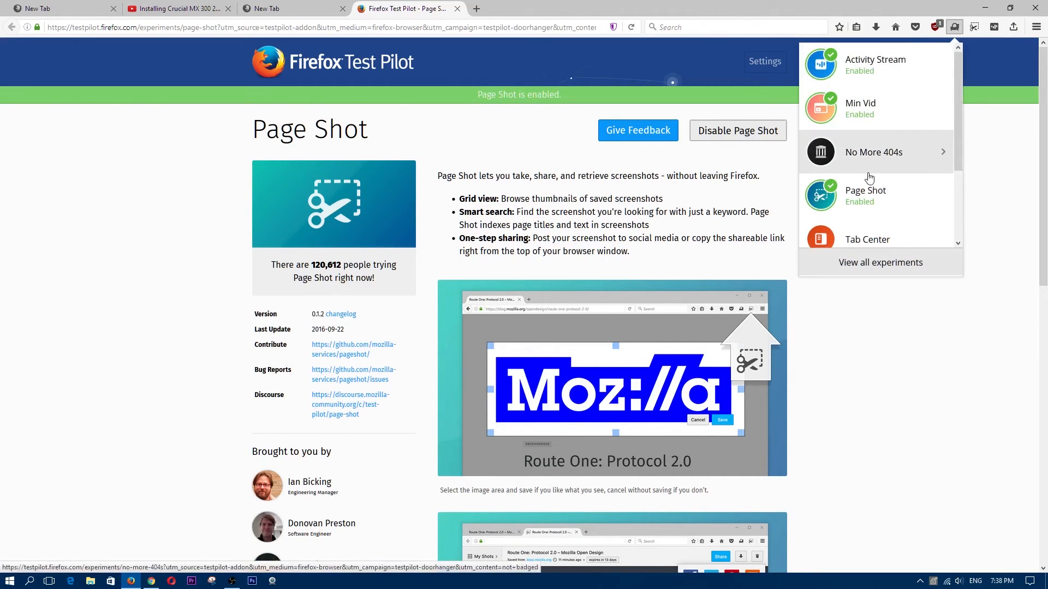
- Enable the Tab Center experiment from its Test Pilot page
left_click(858, 162)
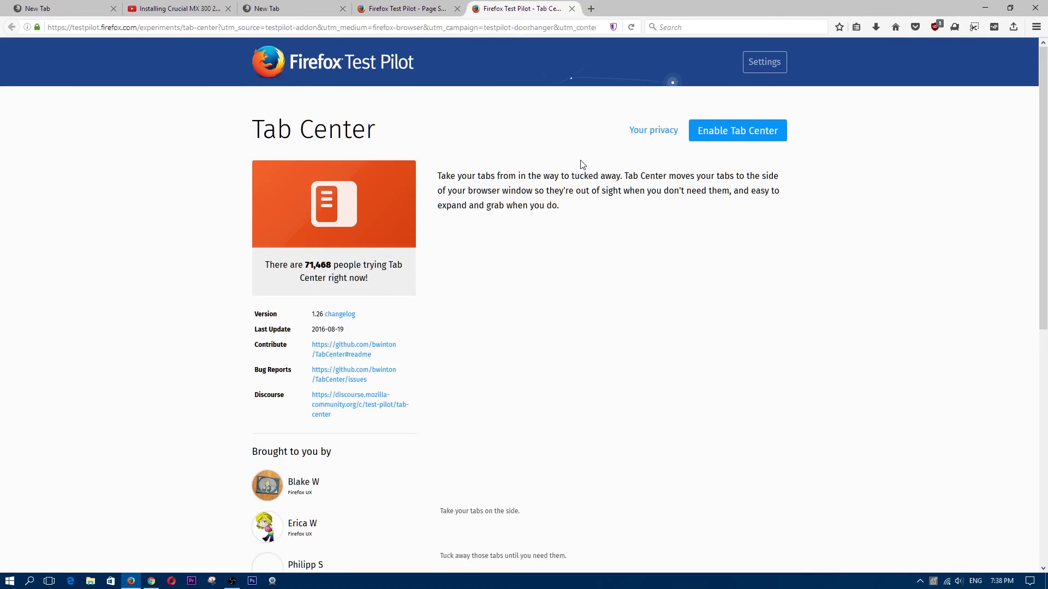
left_click(737, 131)
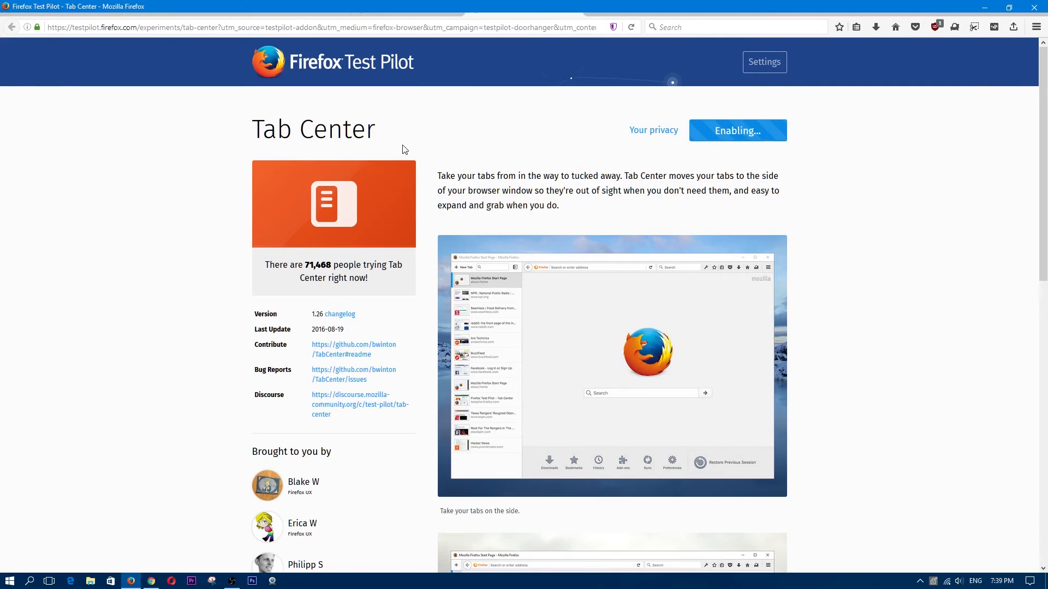
left_click(737, 130)
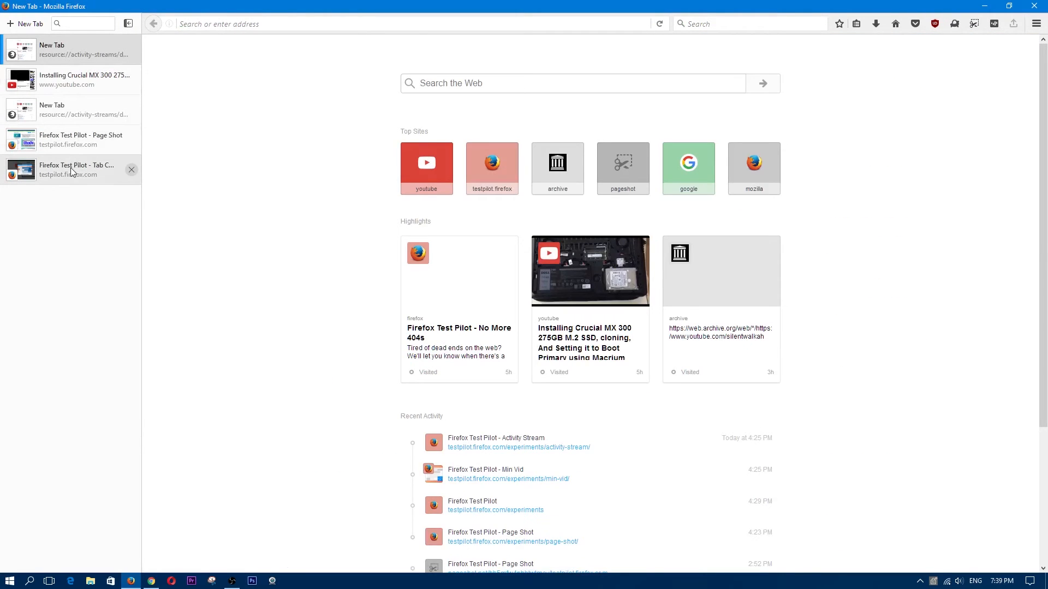
- Select the 'Firefox Test Pilot - Tab Center' tab in the side tab list
left_click(67, 169)
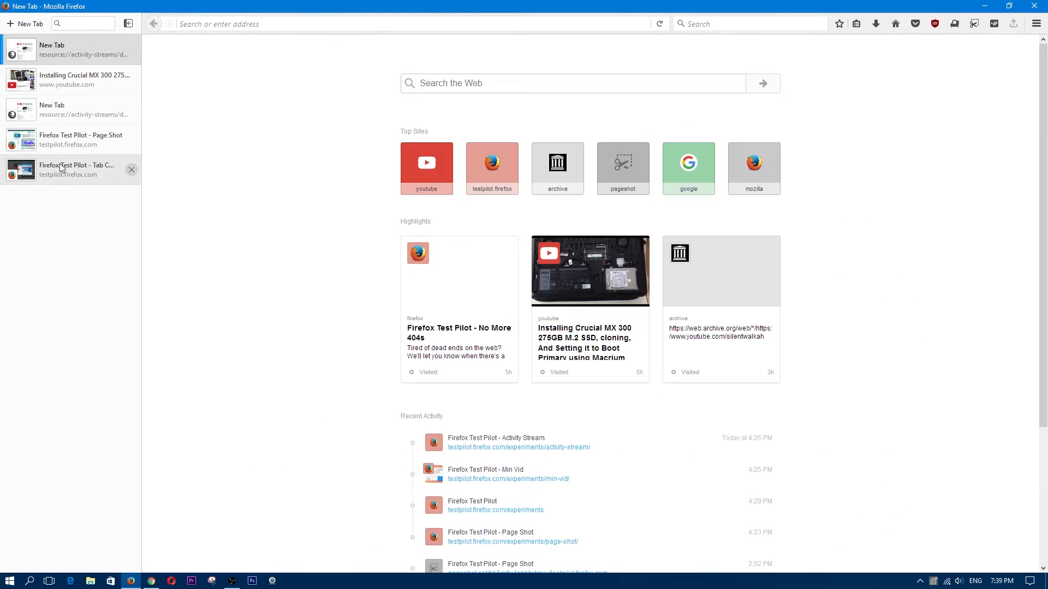
left_click(66, 170)
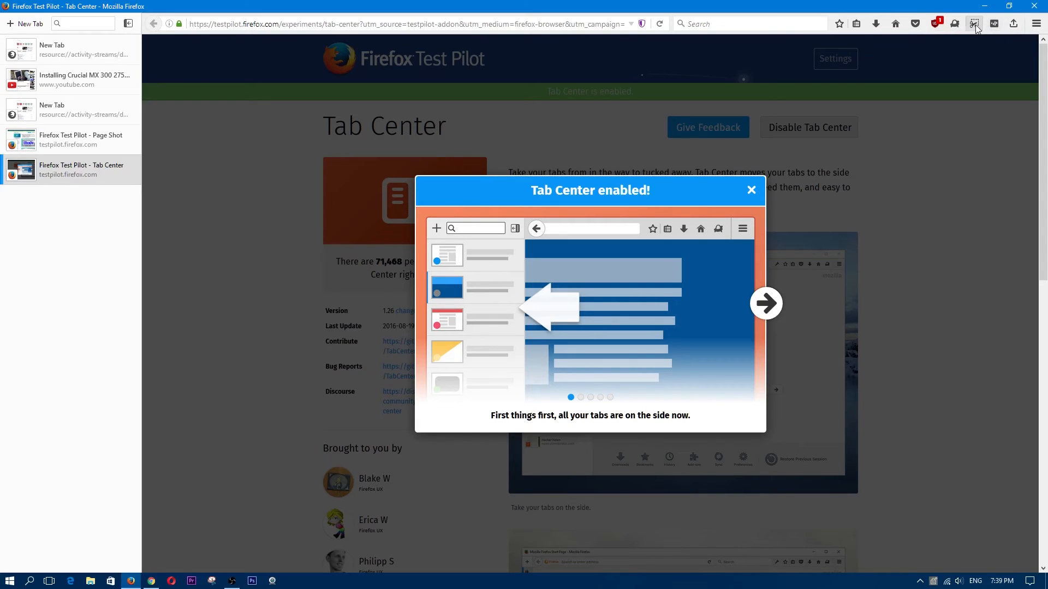
left_click(974, 24)
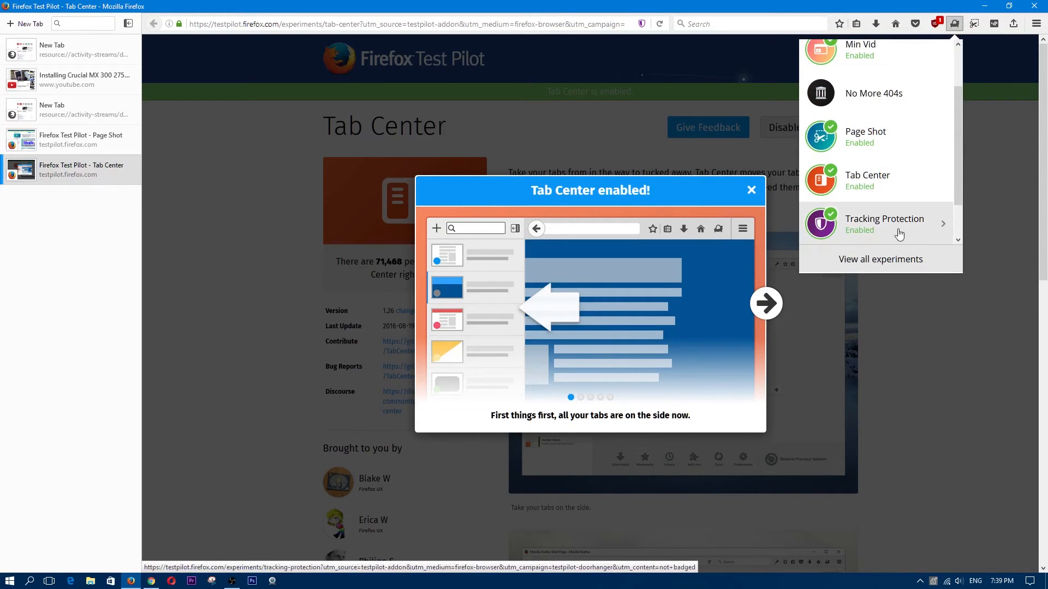
left_click(884, 223)
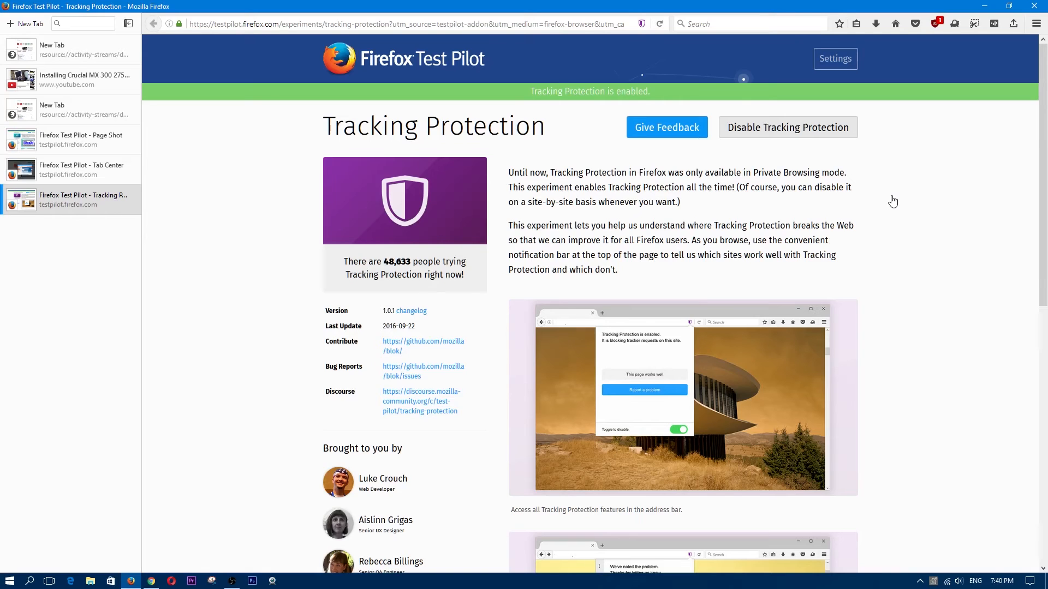
mouse_move(916, 264)
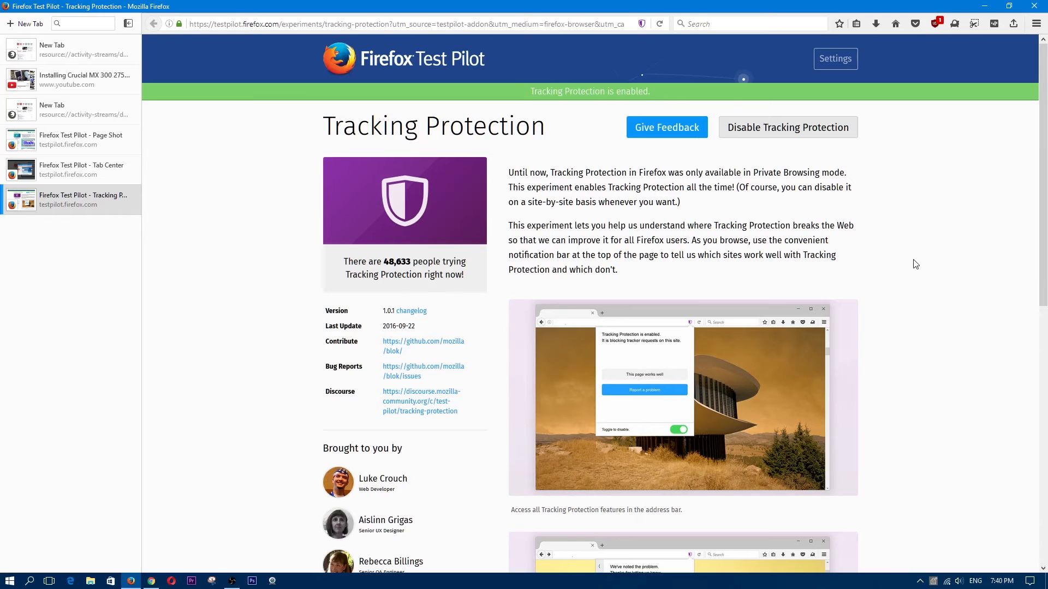
mouse_move(945, 67)
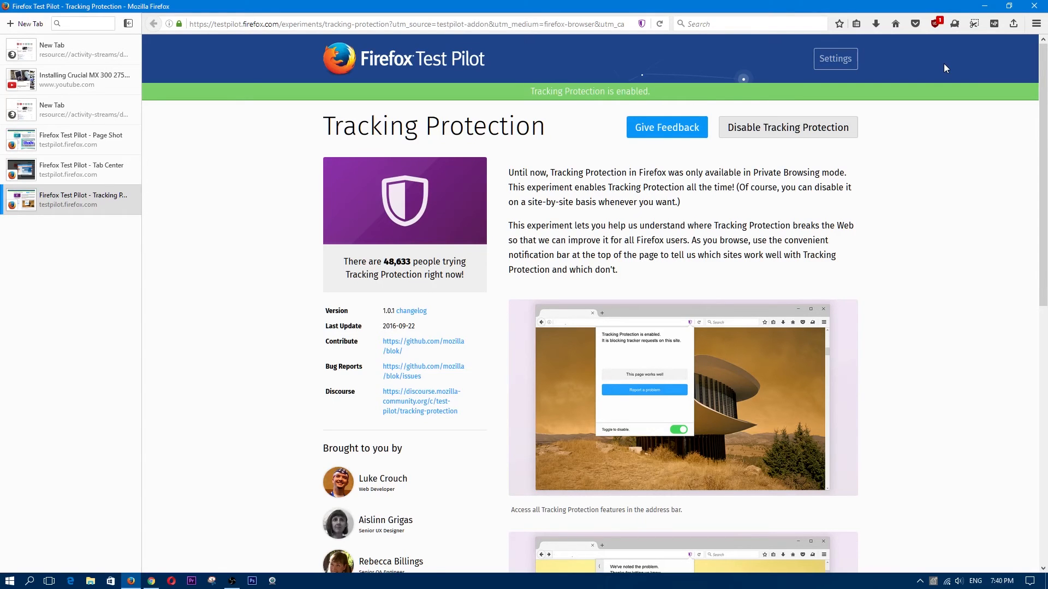
mouse_move(890, 192)
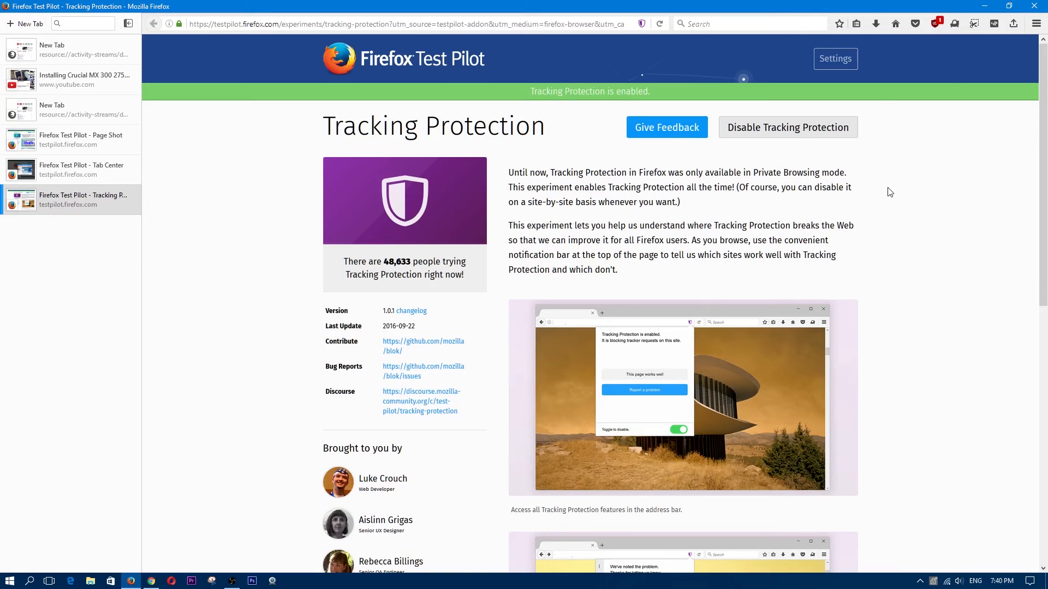
mouse_move(702, 357)
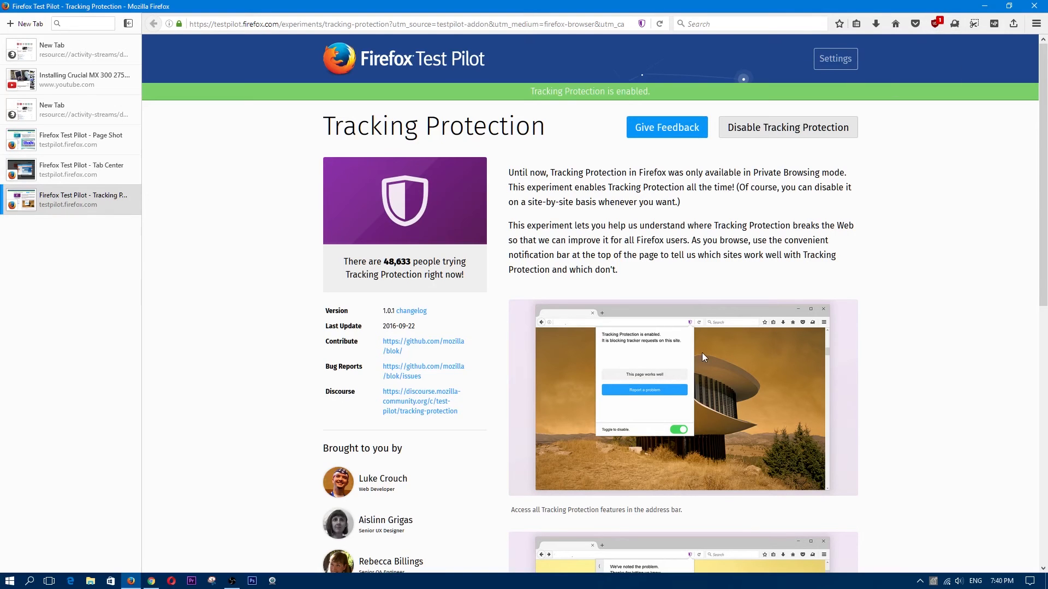
mouse_move(482, 300)
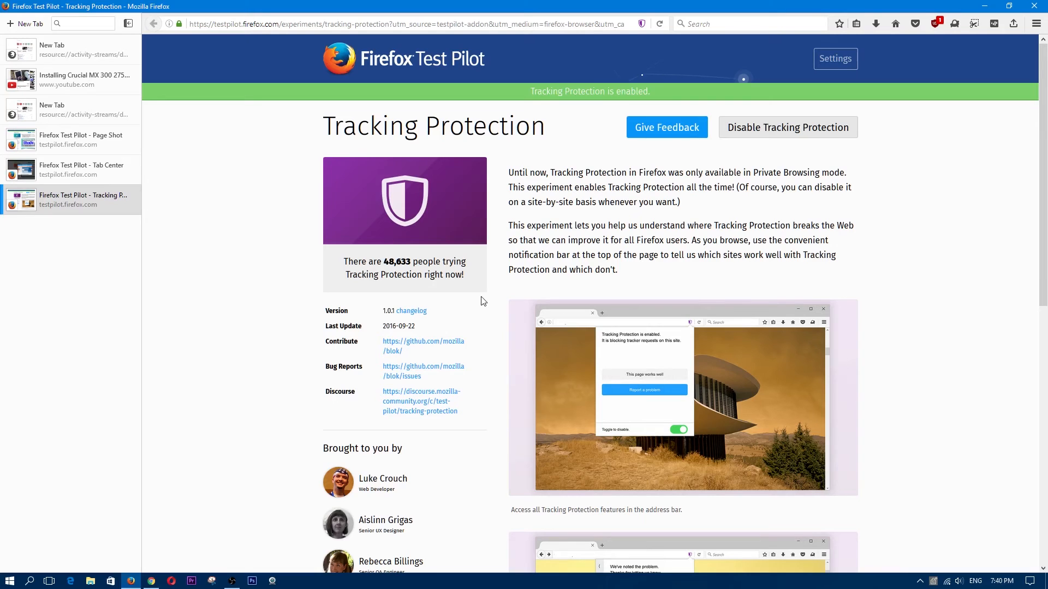
scroll("down", 3)
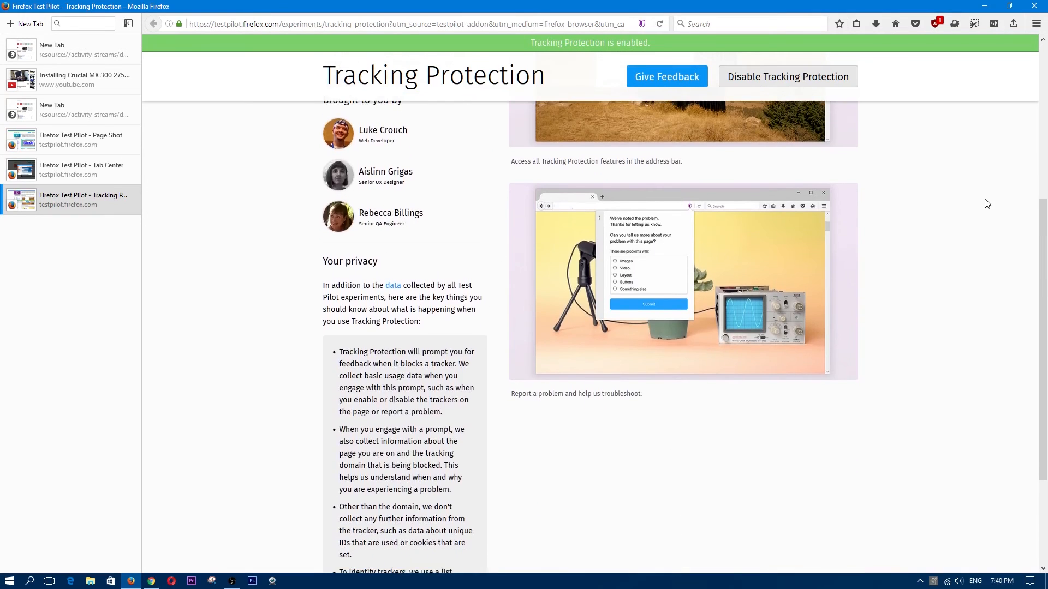
scroll("up", 3)
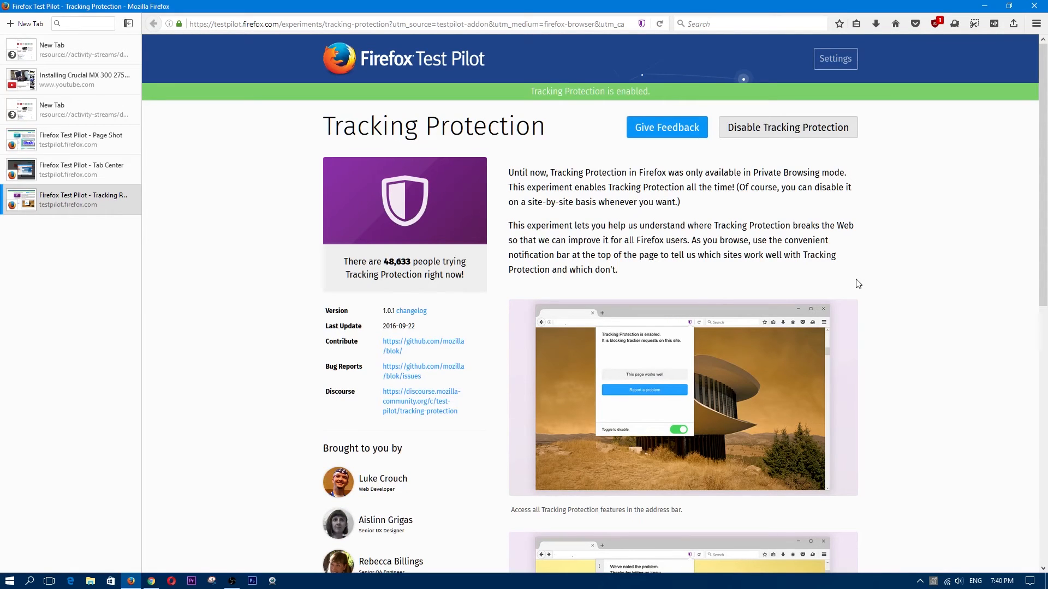
mouse_move(861, 197)
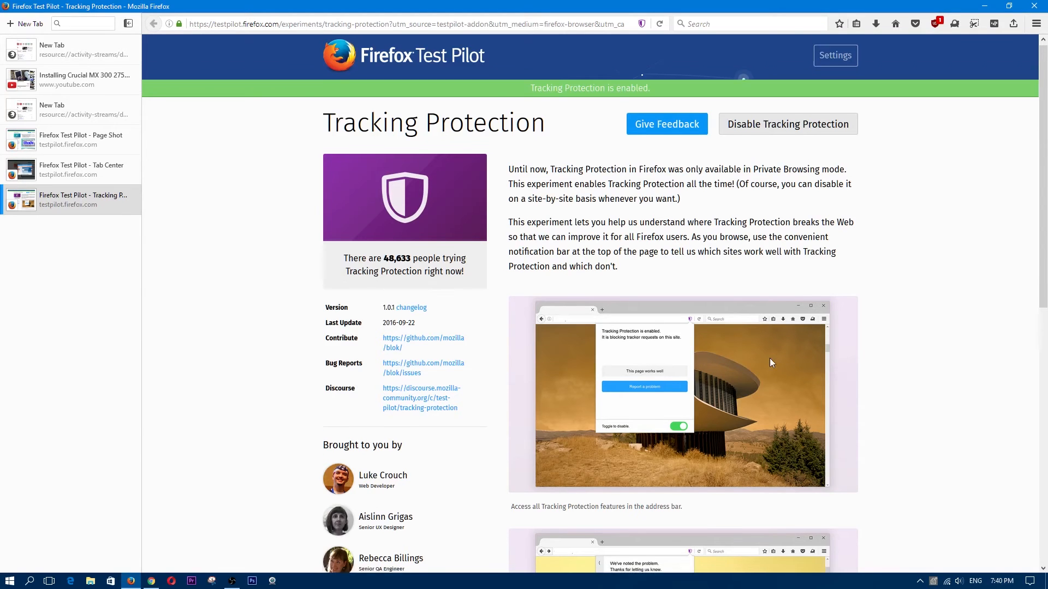
scroll("down", 3)
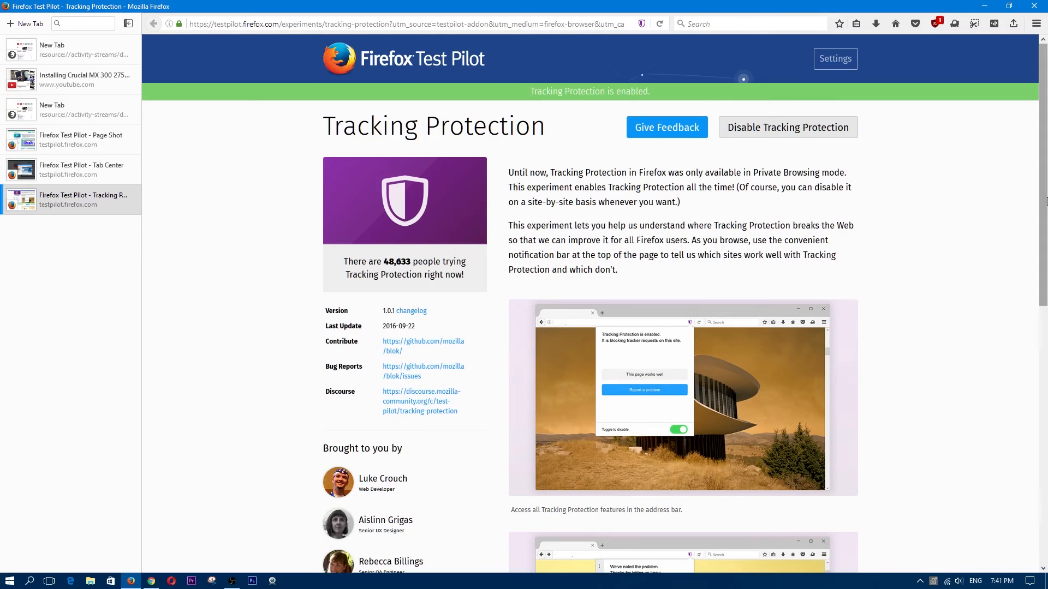
mouse_move(689, 404)
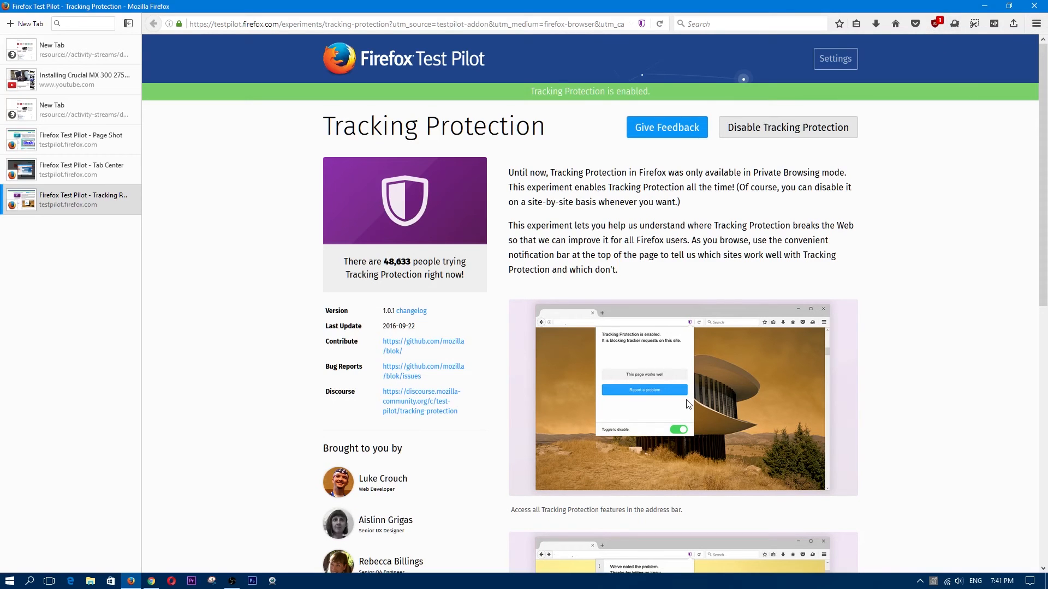
mouse_move(906, 5)
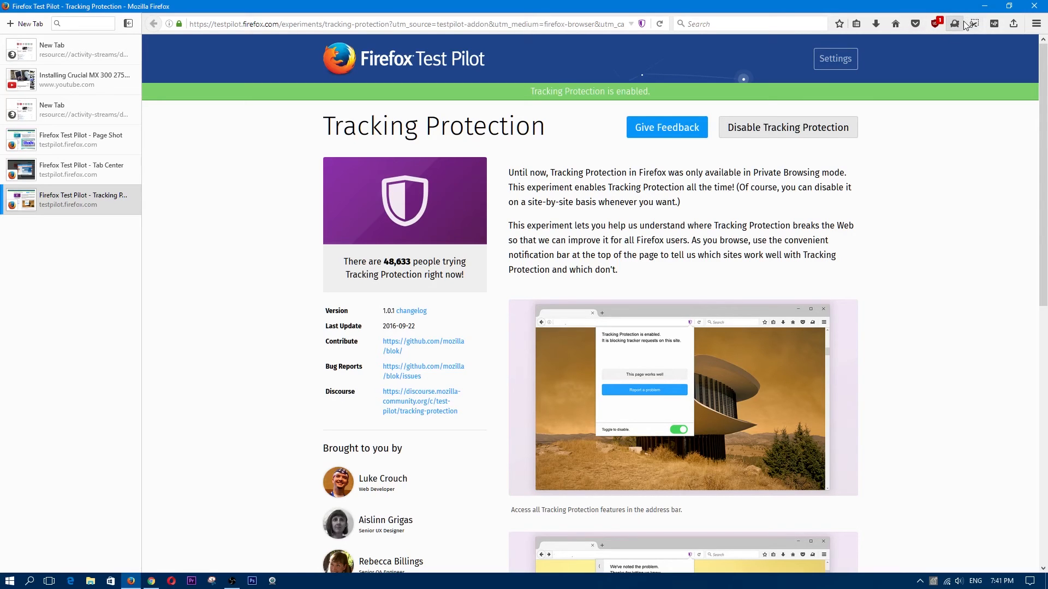
- Enable Universal Search from the Test Pilot toolbar list and dismiss its enabled announcement
left_click(953, 24)
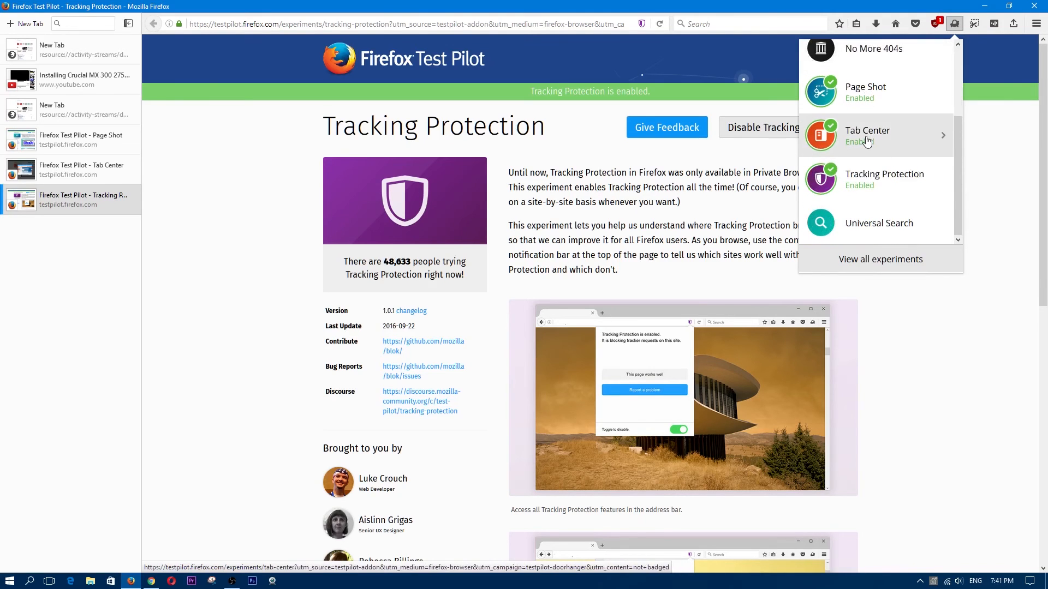
mouse_move(878, 222)
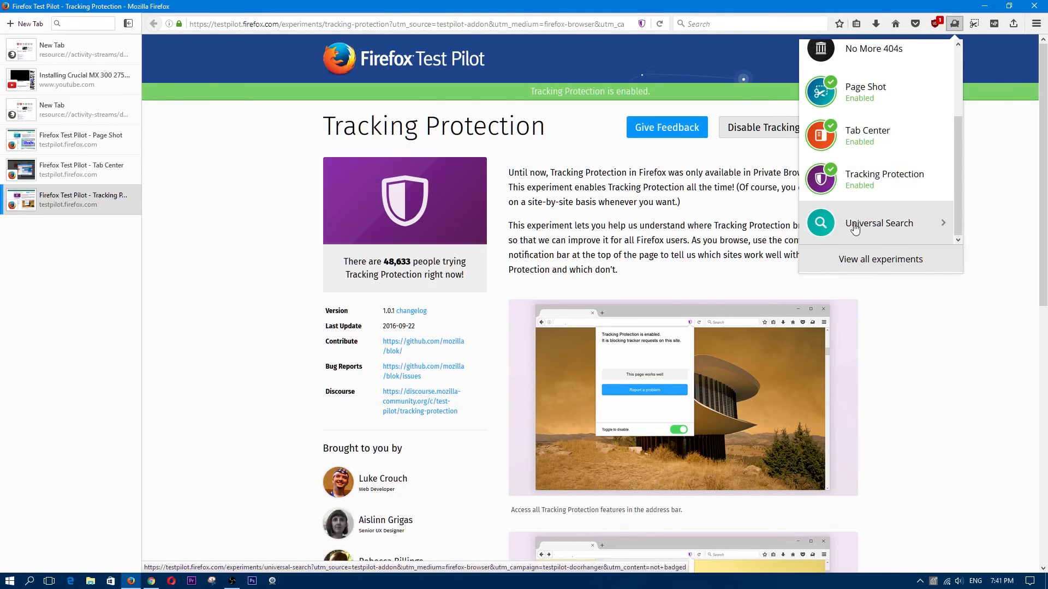
left_click(879, 223)
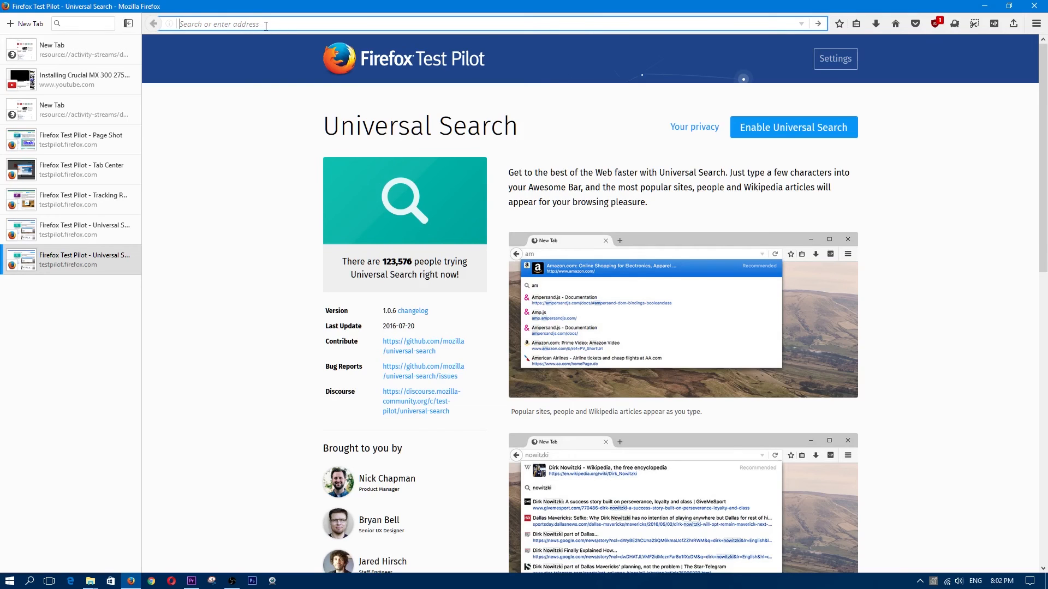
left_click(793, 127)
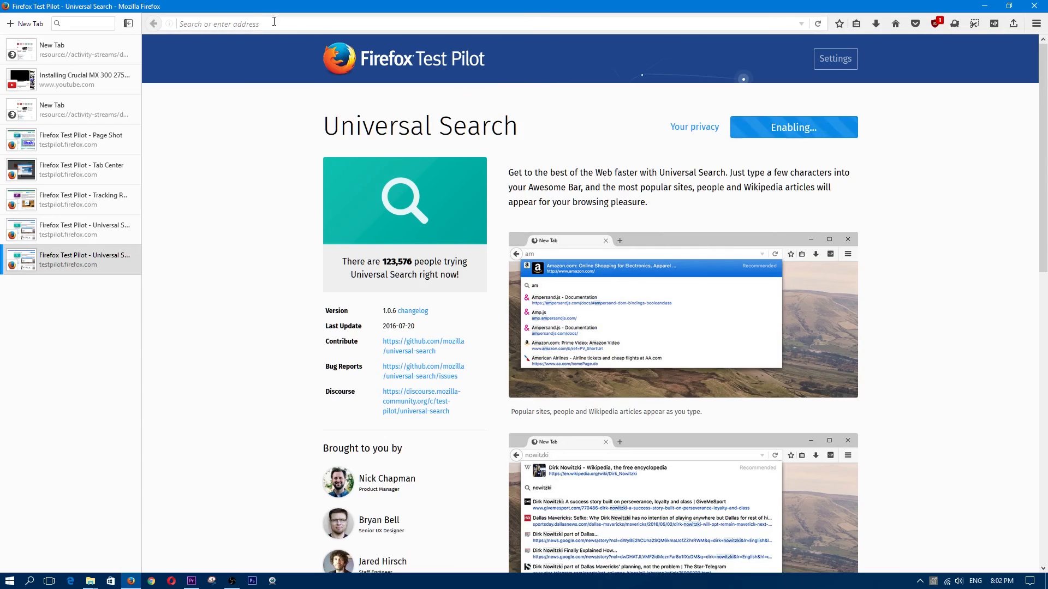
left_click(792, 127)
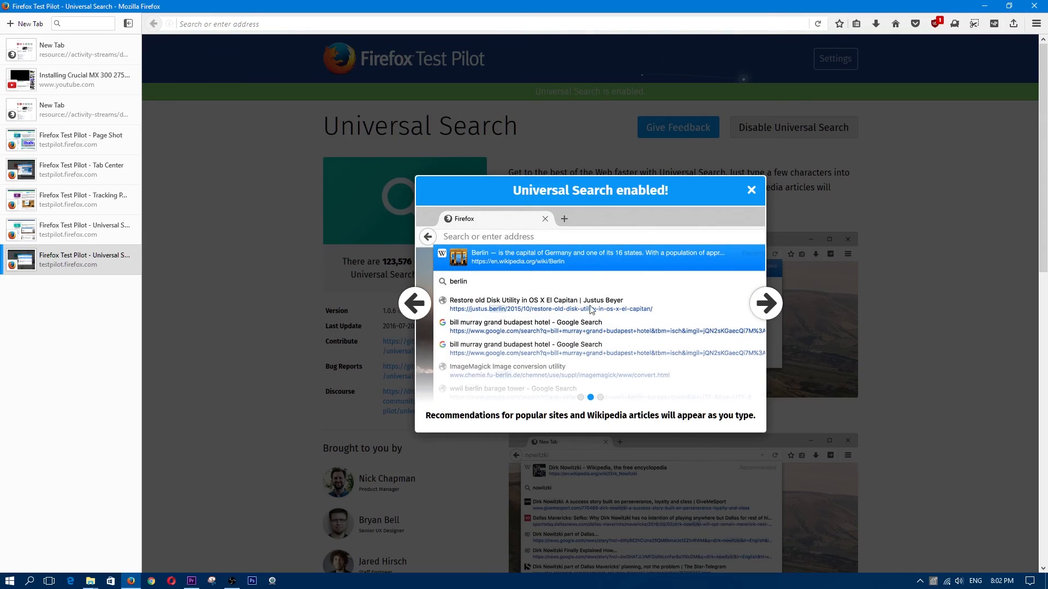
mouse_move(771, 180)
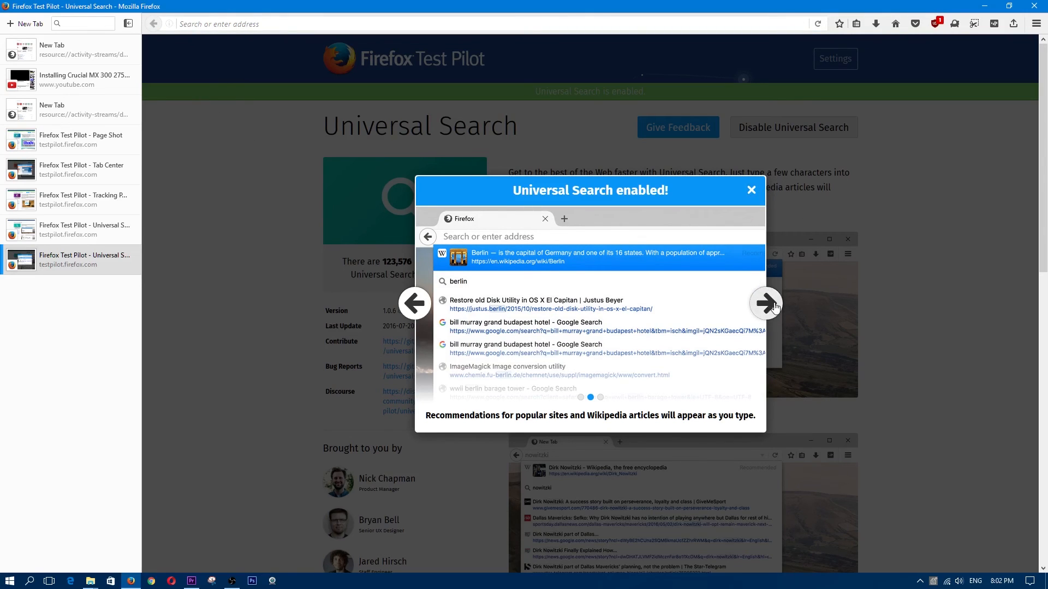
left_click(750, 190)
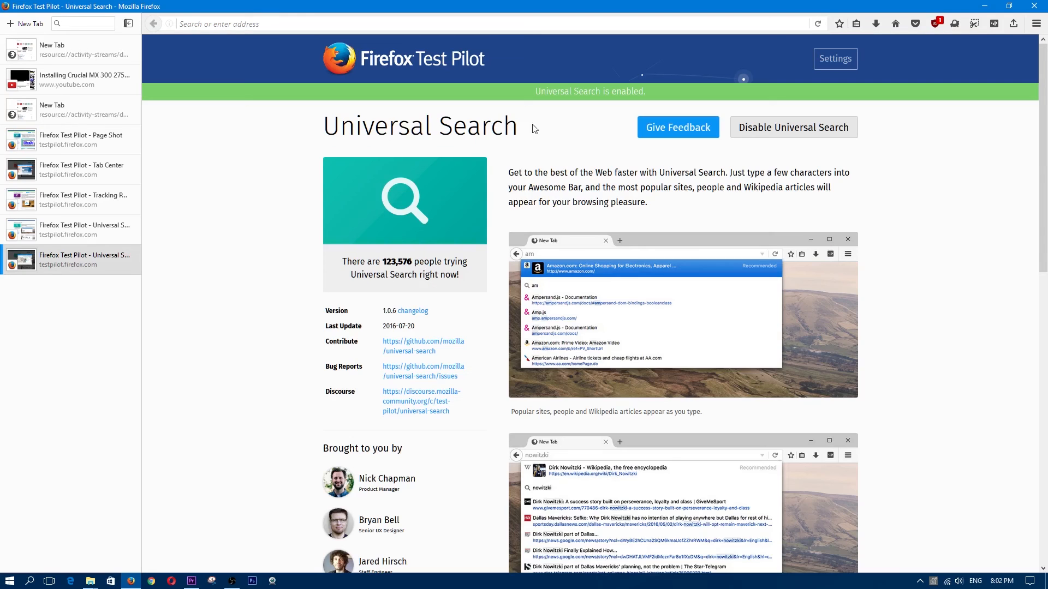
left_click(467, 24)
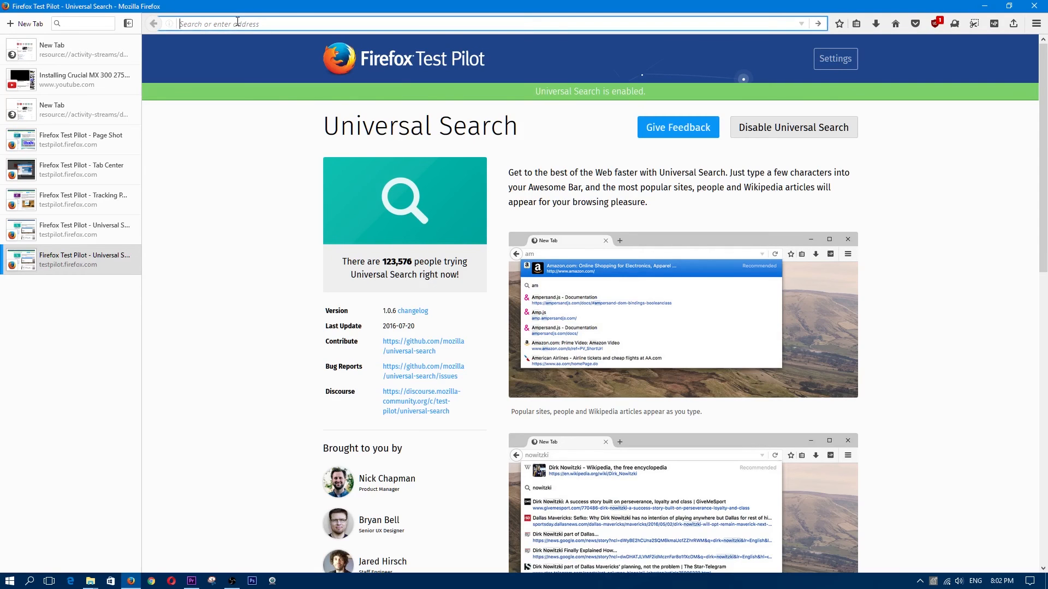
type("dwayne")
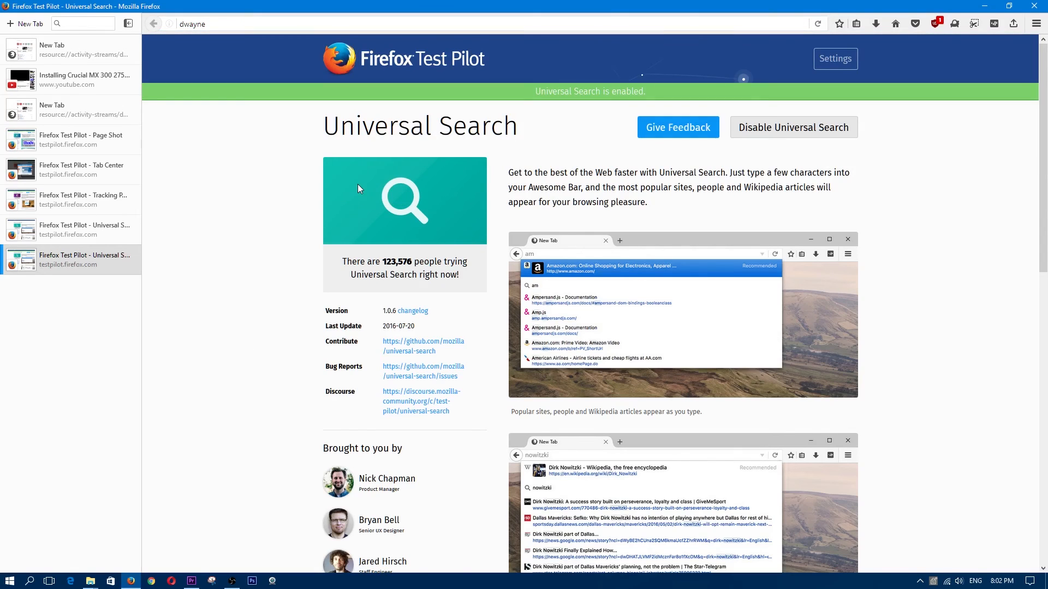
mouse_move(228, 46)
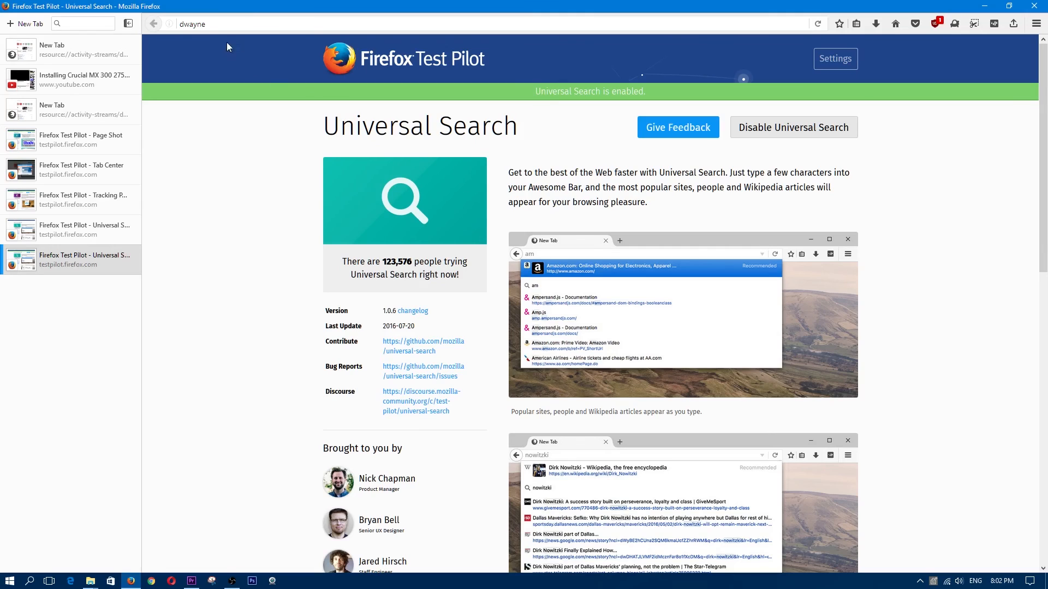
left_click(467, 24)
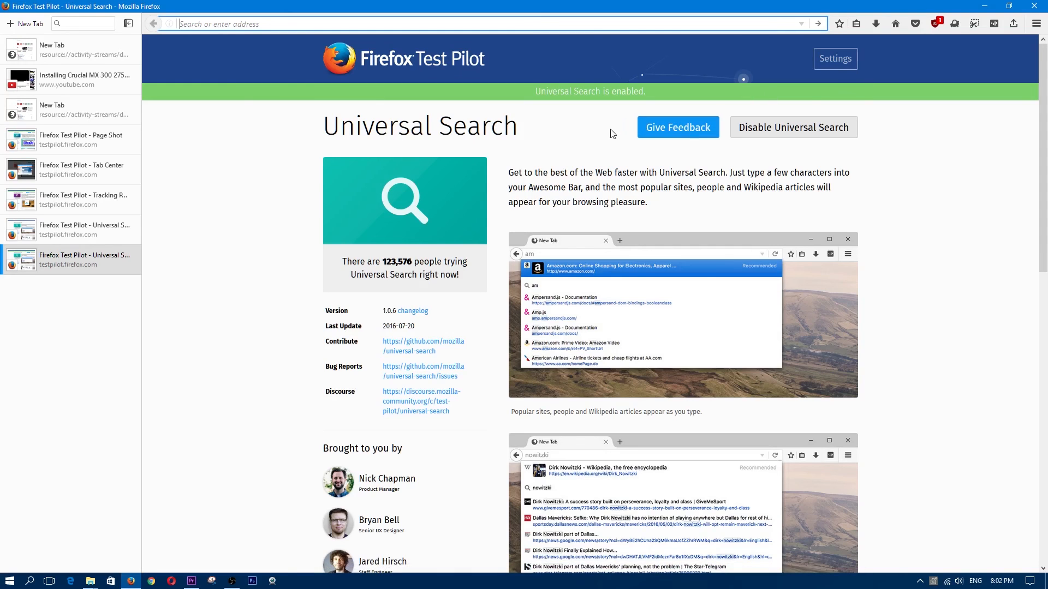
left_click(793, 127)
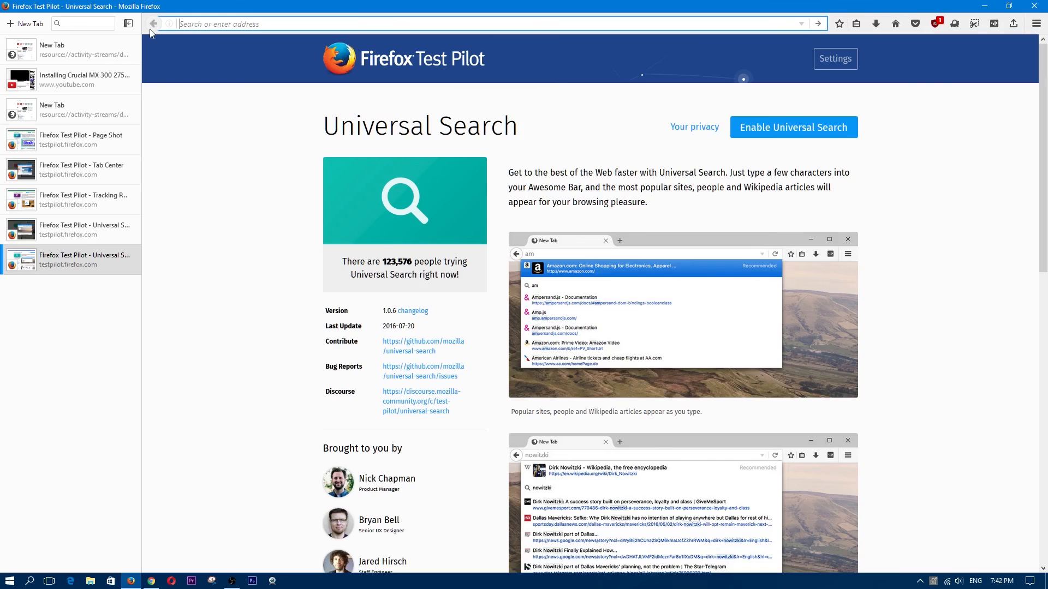
mouse_move(154, 23)
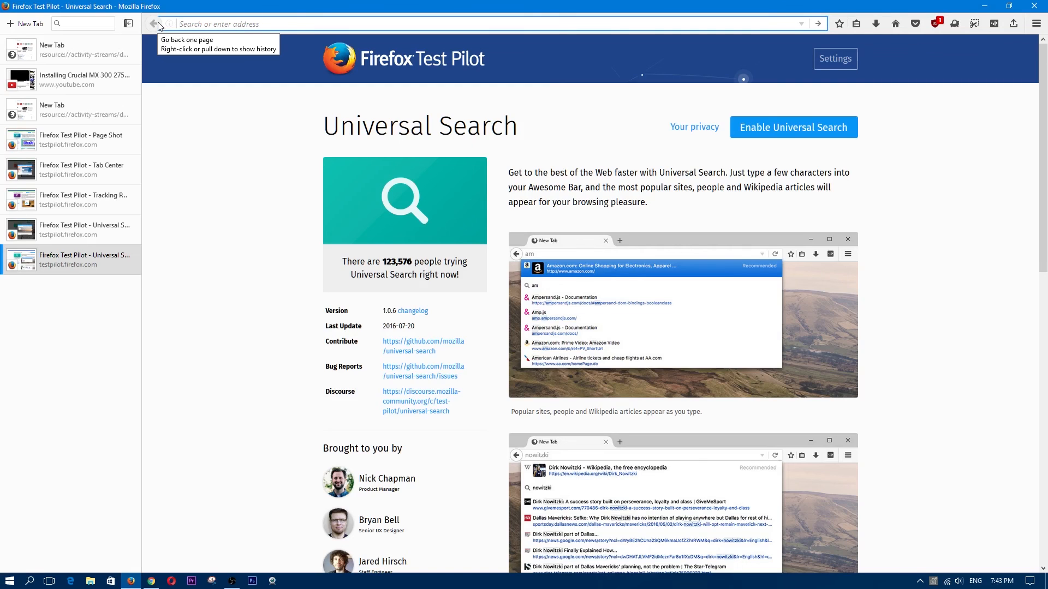
mouse_move(211, 550)
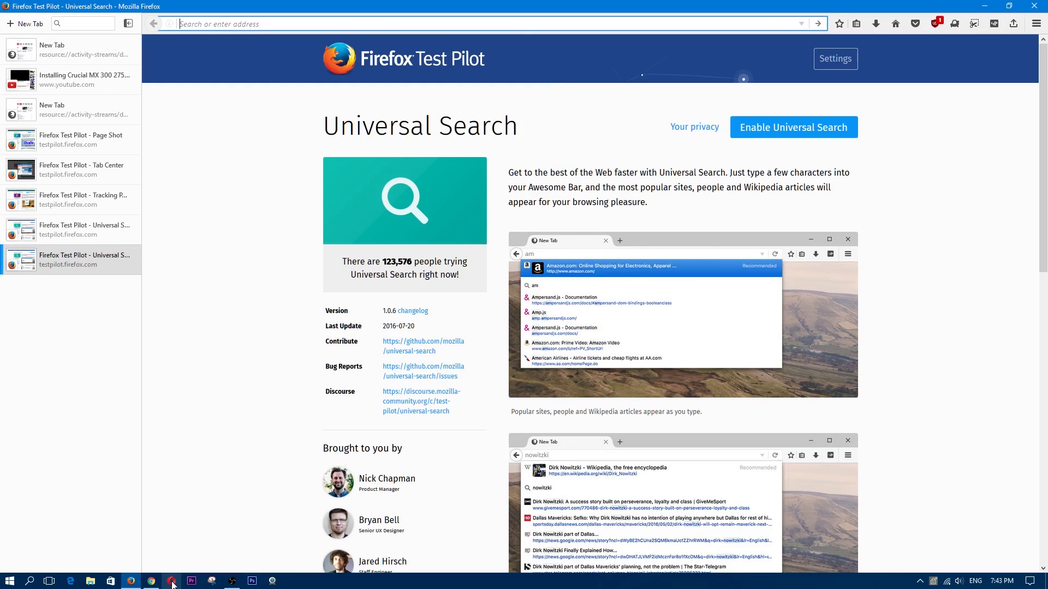
mouse_move(172, 580)
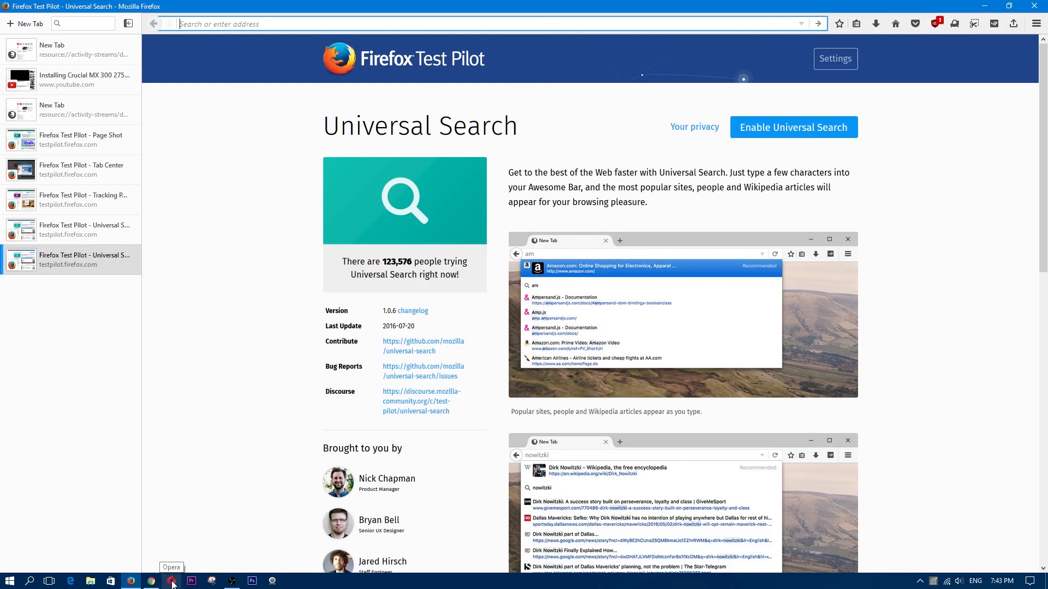